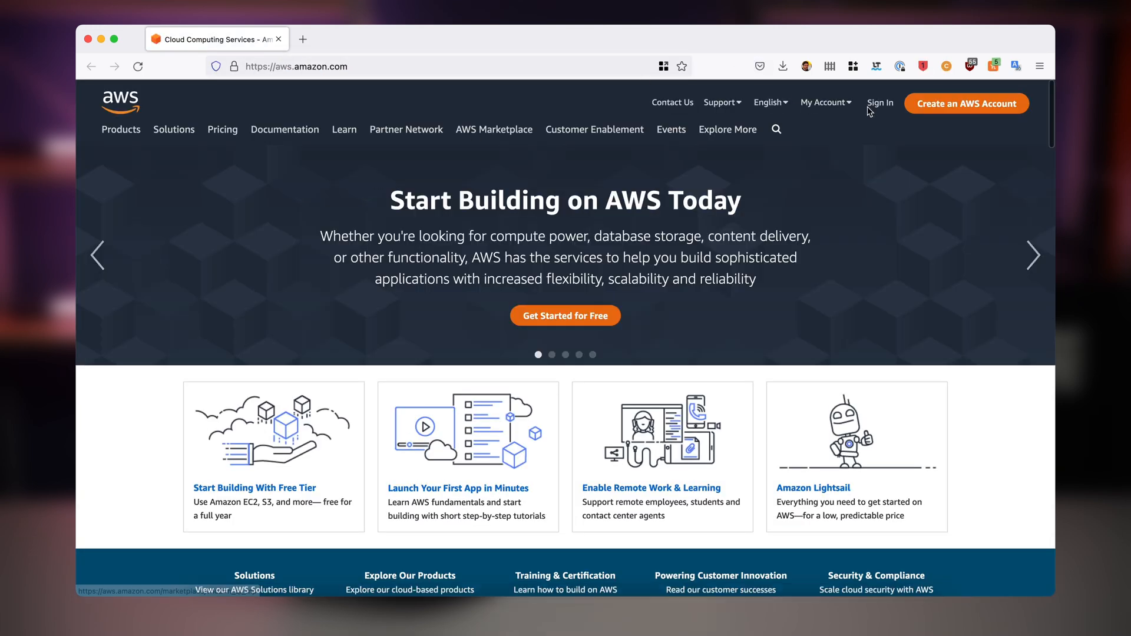
Sign in to the management console and search for 'mikrotik'
{"action": "left_click", "coordinate": [880, 103]}
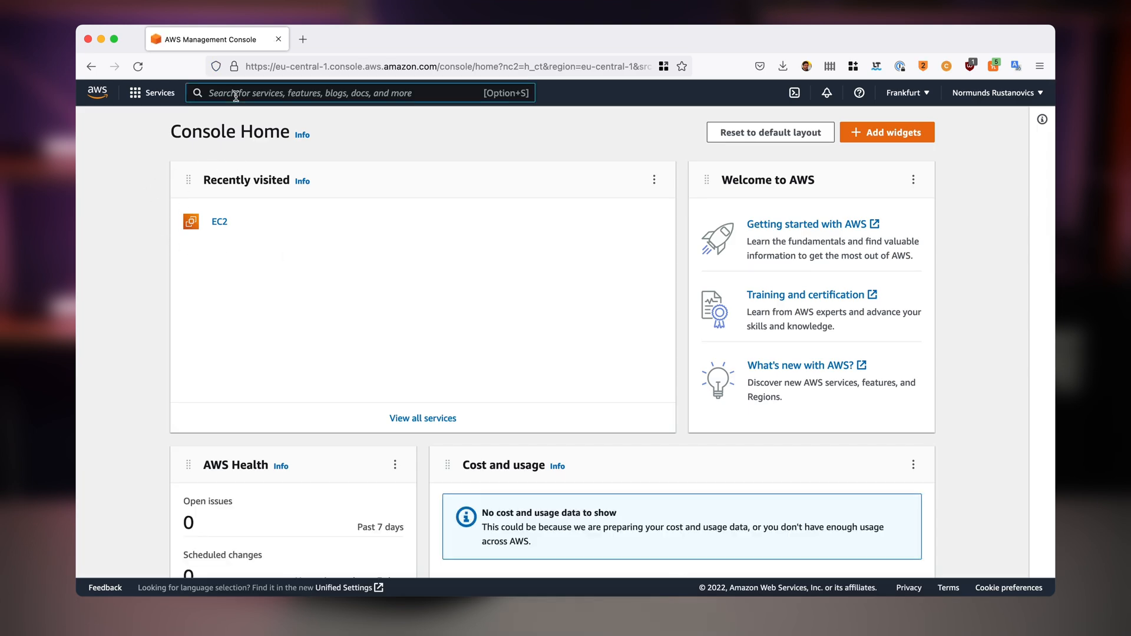
{"action": "type", "text": "mikrotik"}
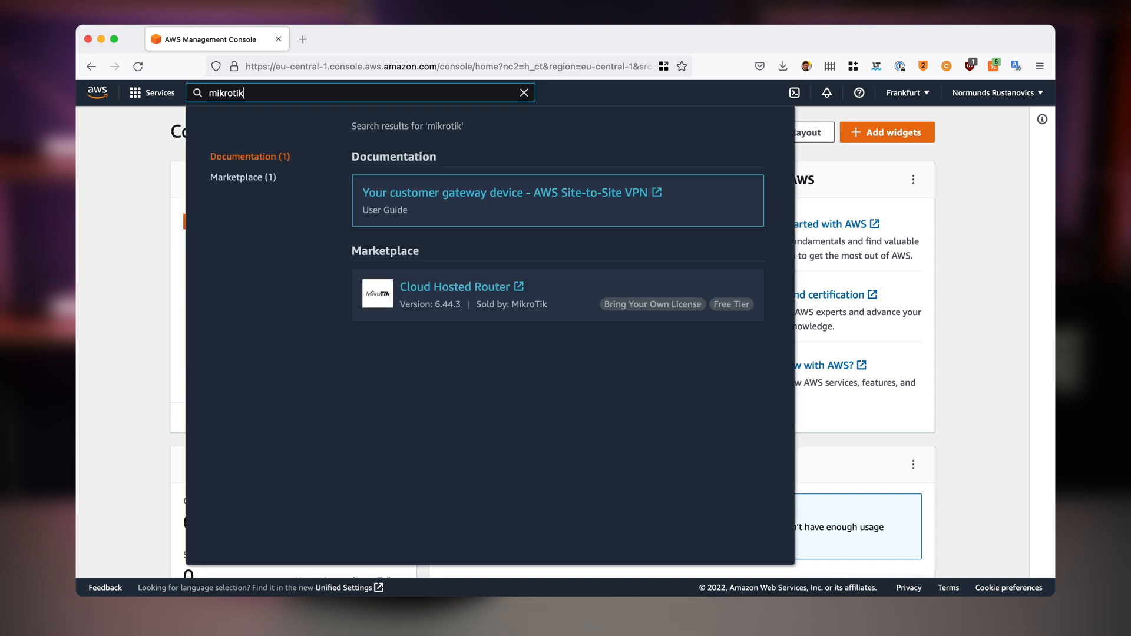
{"action": "mouse_move", "coordinate": [454, 286]}
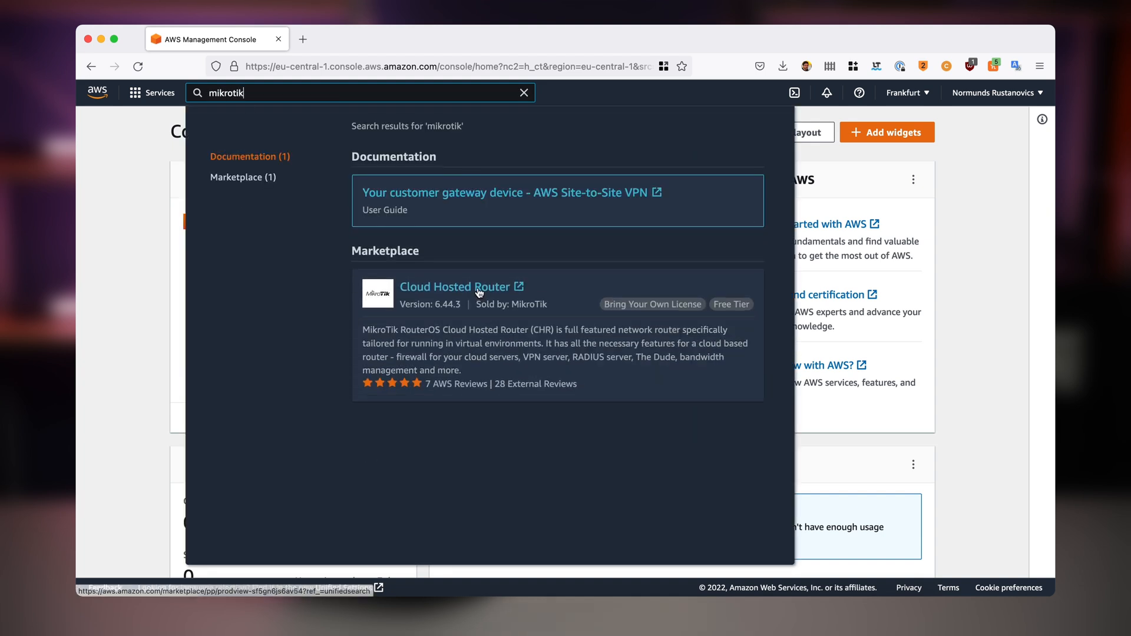
Open the Cloud Hosted Router listing and review its usage pricing and 750 free-tier hours
{"action": "left_click", "coordinate": [454, 286]}
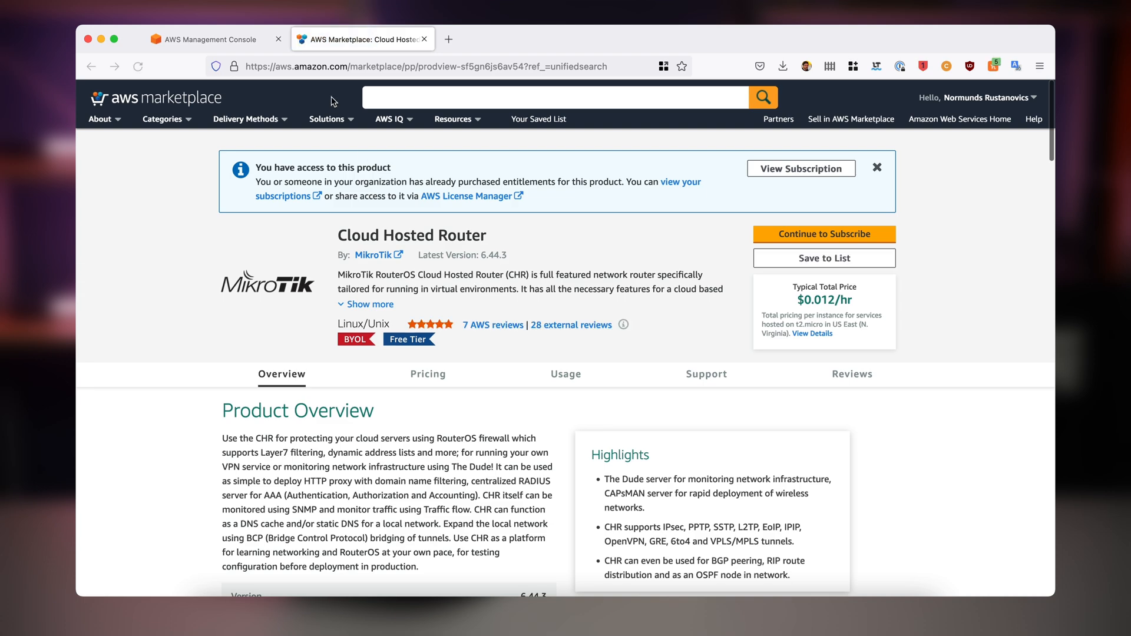
{"action": "mouse_move", "coordinate": [616, 263]}
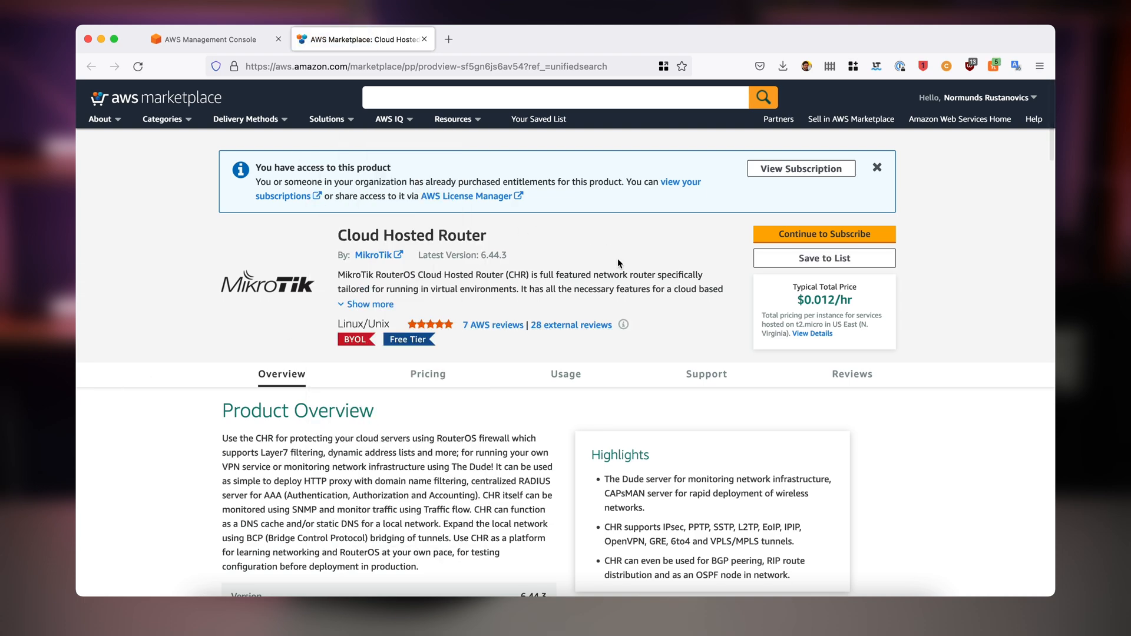
{"action": "left_click", "coordinate": [428, 373]}
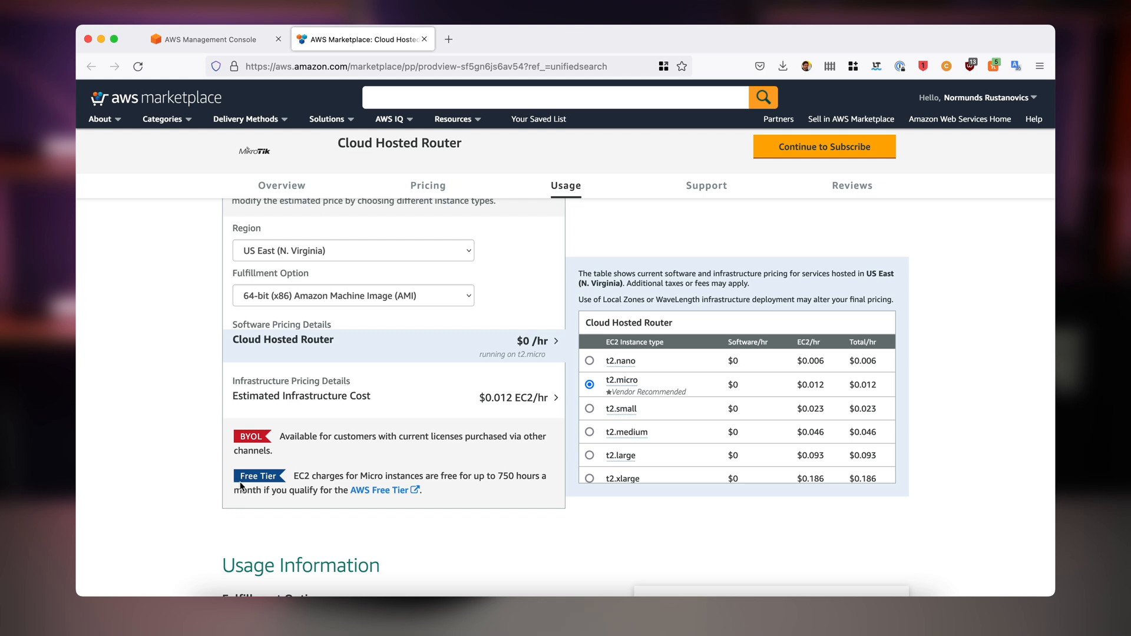
{"action": "double_click", "coordinate": [369, 475]}
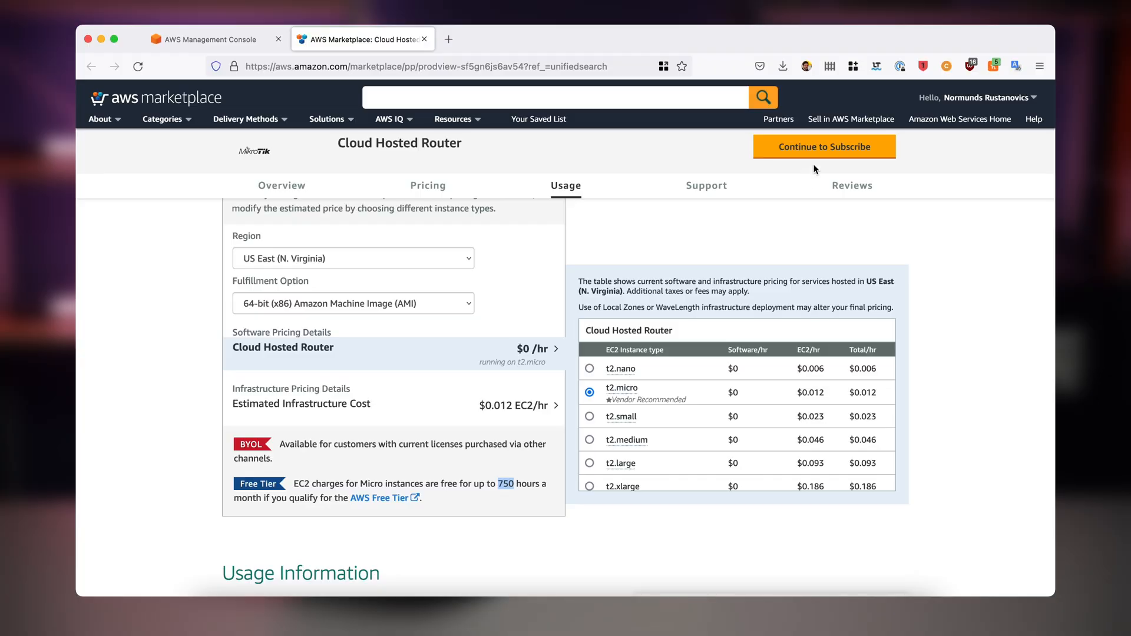
Subscribe to the router and set its launch configuration region to EU (Frankfurt)
{"action": "left_click", "coordinate": [823, 147]}
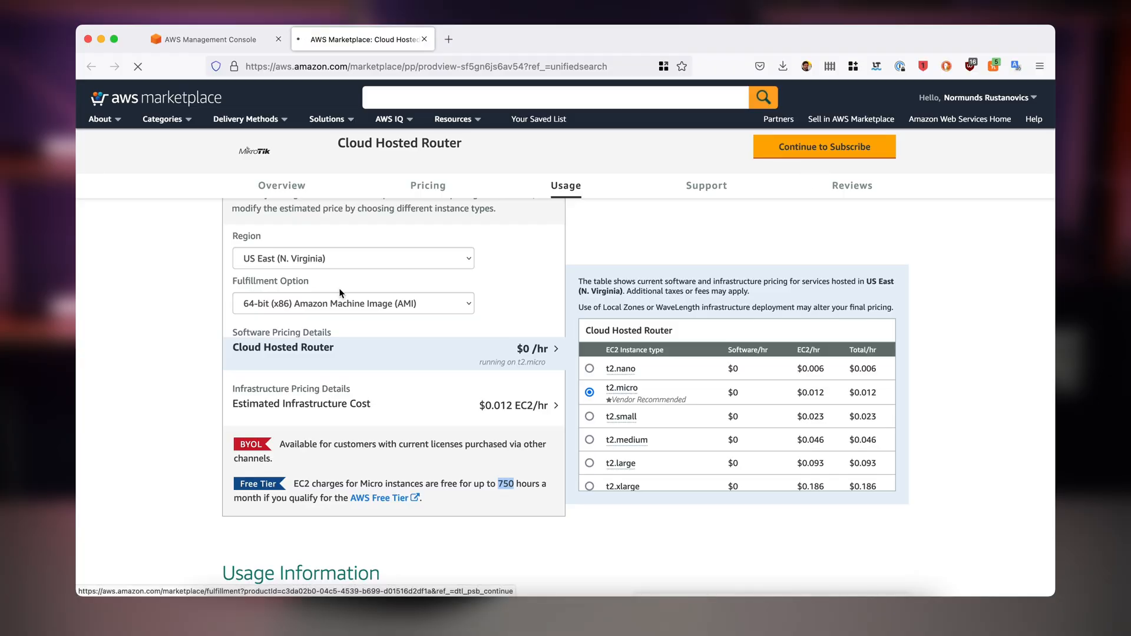
{"action": "left_click", "coordinate": [824, 147]}
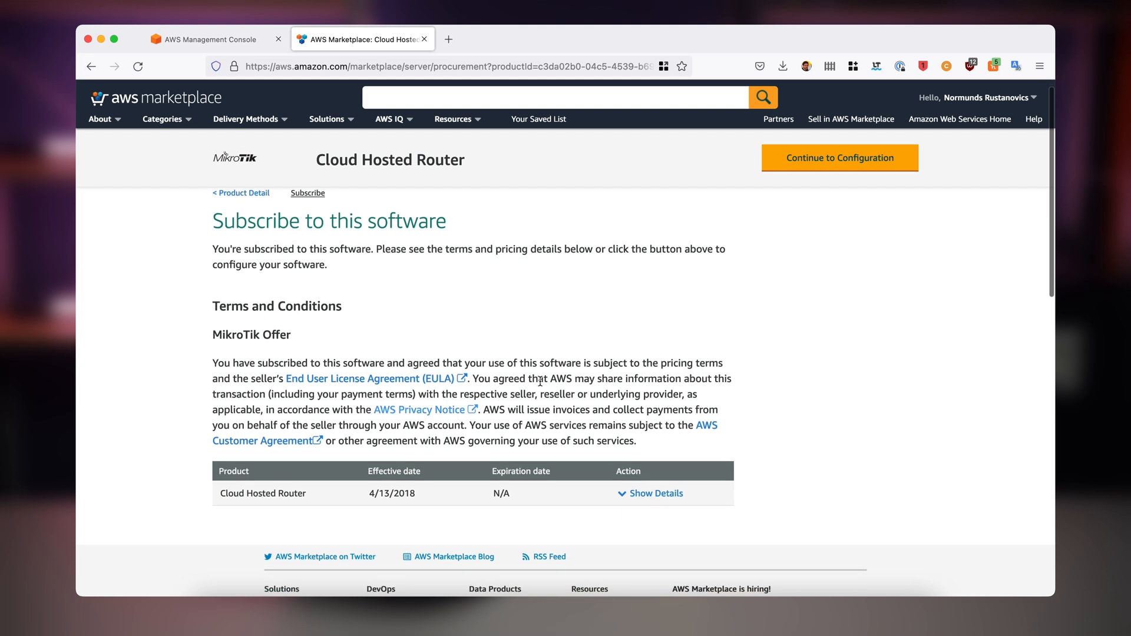
{"action": "left_click", "coordinate": [838, 157]}
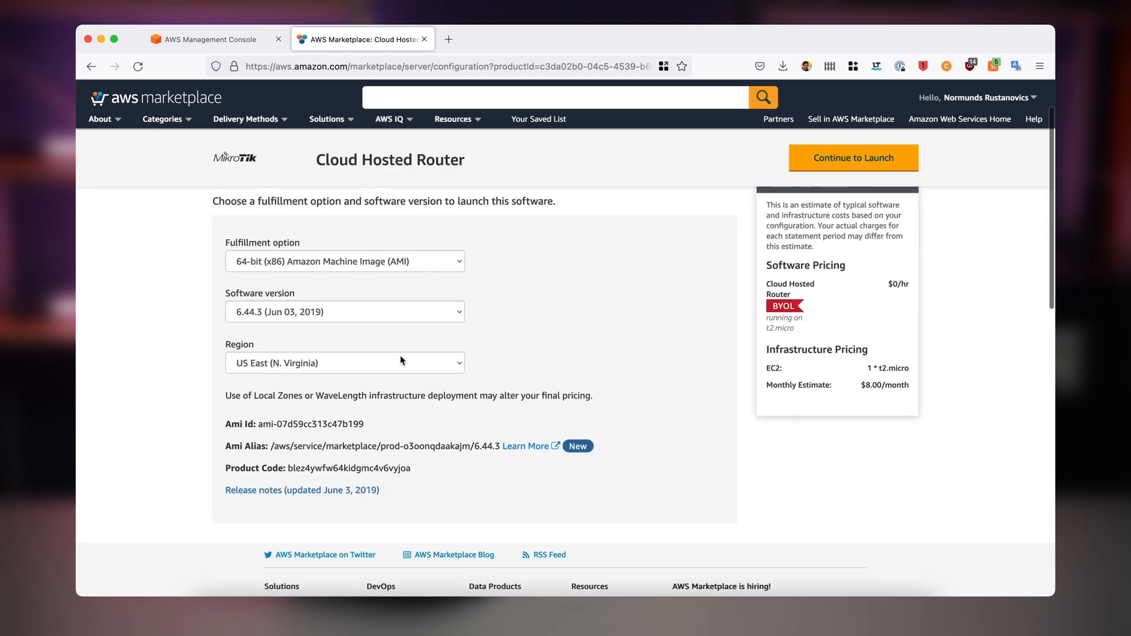
{"action": "left_click", "coordinate": [344, 362]}
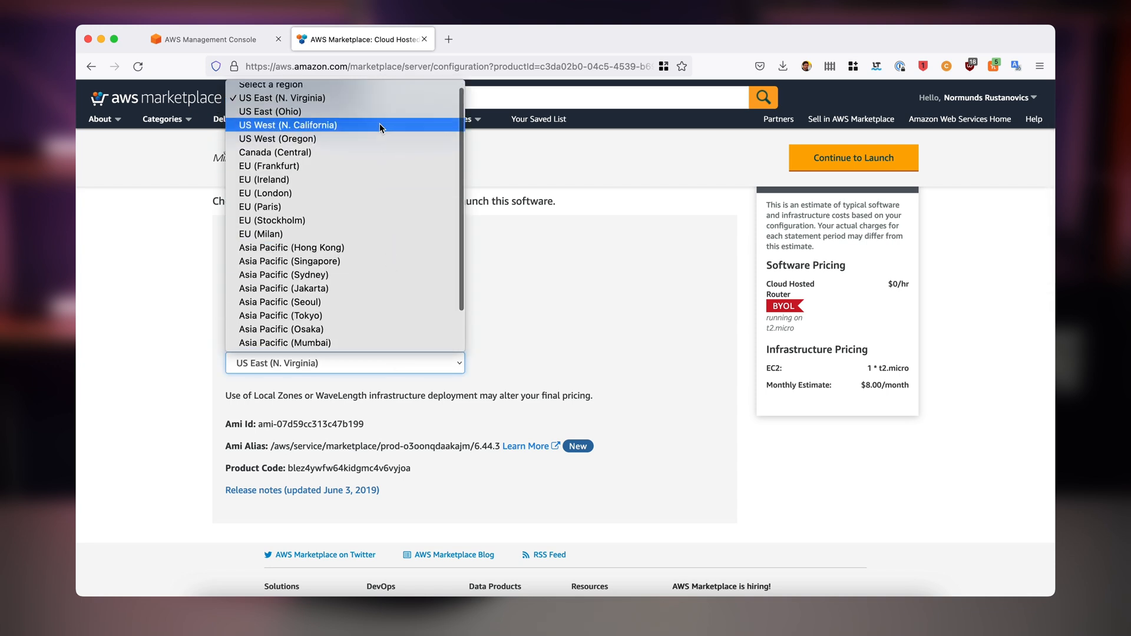
{"action": "left_click", "coordinate": [268, 165]}
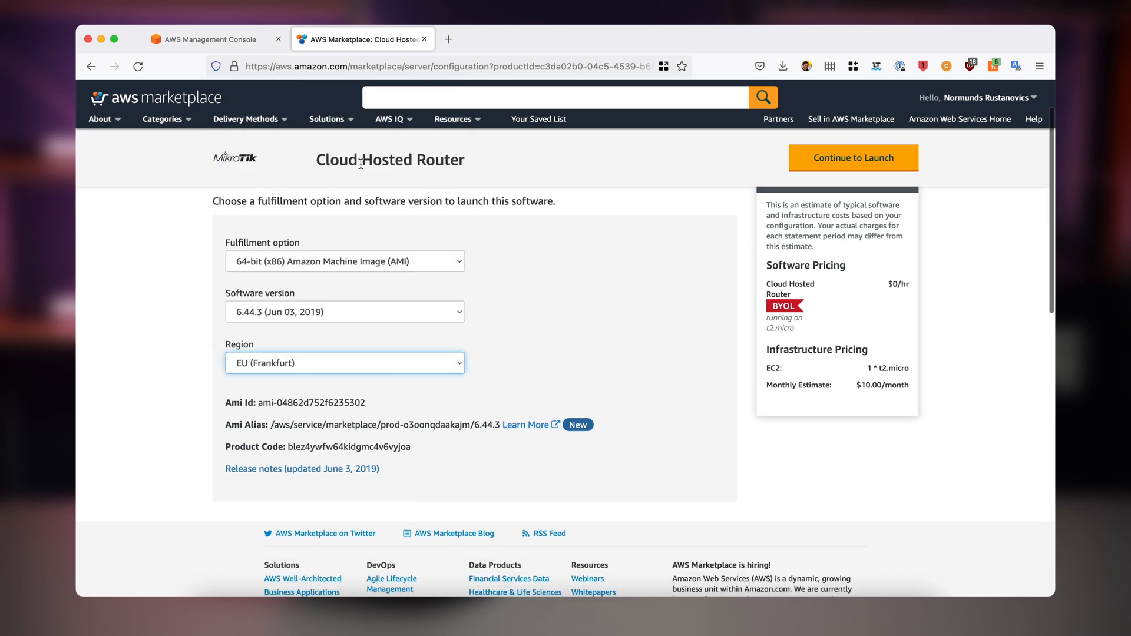
{"action": "mouse_move", "coordinate": [677, 372]}
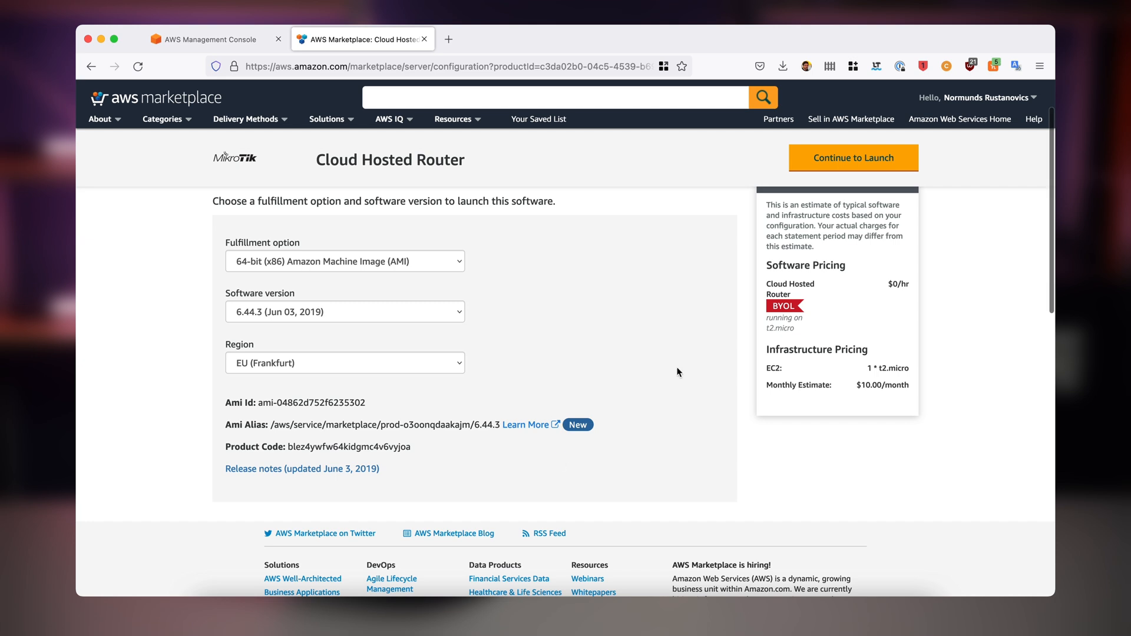
{"action": "left_click", "coordinate": [853, 158]}
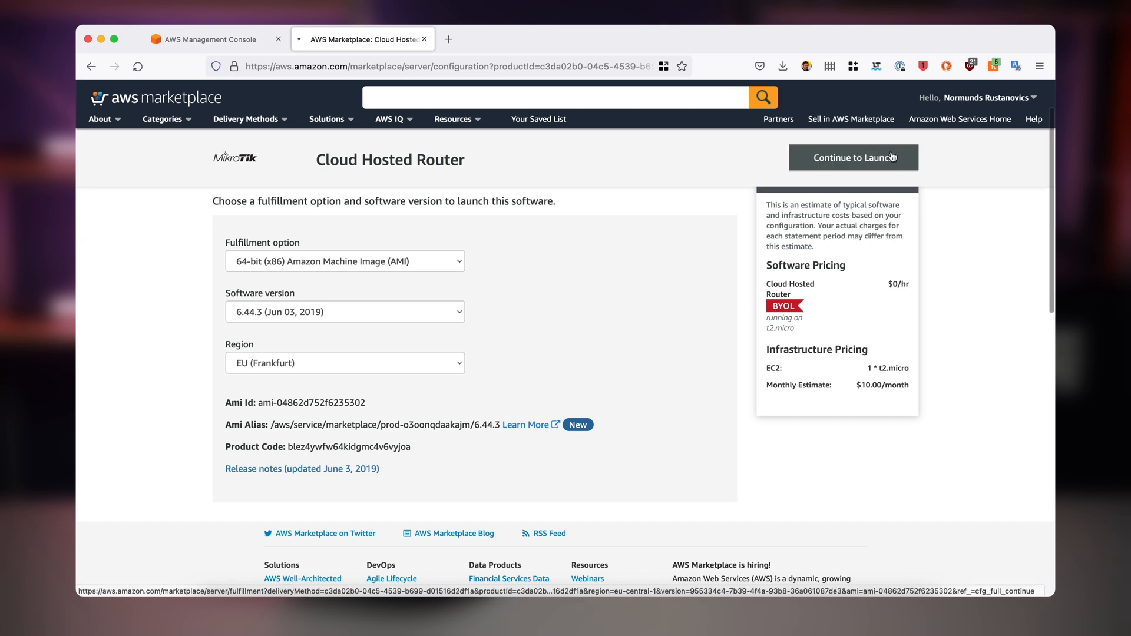
Launch the router on t2.micro with the default security group and key pair vpn-de
{"action": "left_click", "coordinate": [853, 157]}
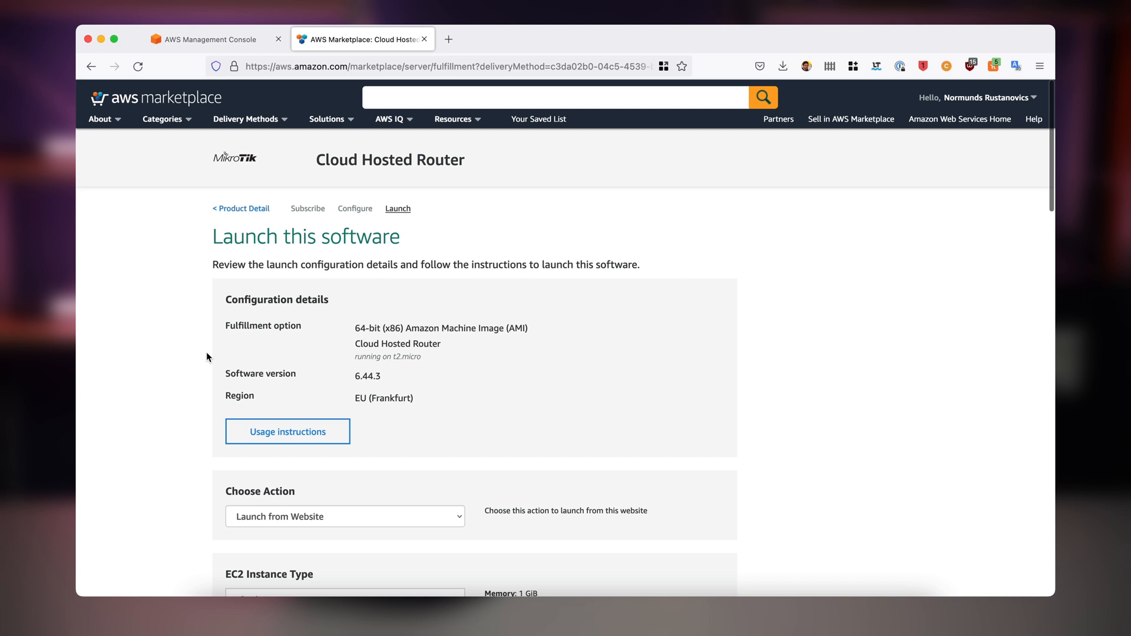
{"action": "scroll", "scroll_direction": "down", "scroll_amount": 3}
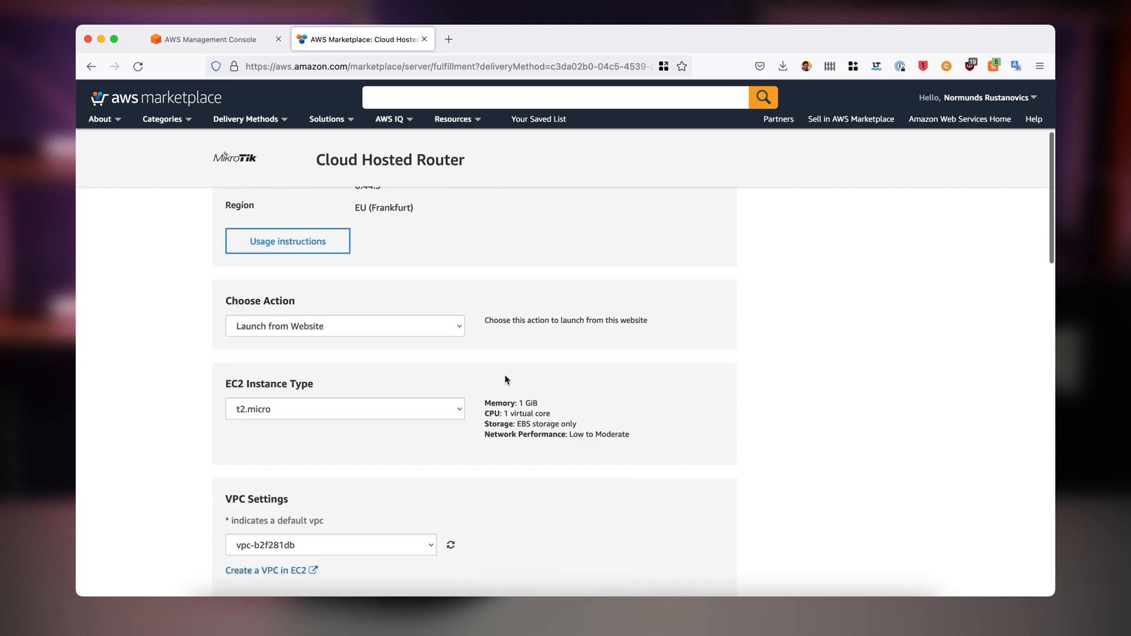
{"action": "scroll", "scroll_direction": "down", "scroll_amount": 3}
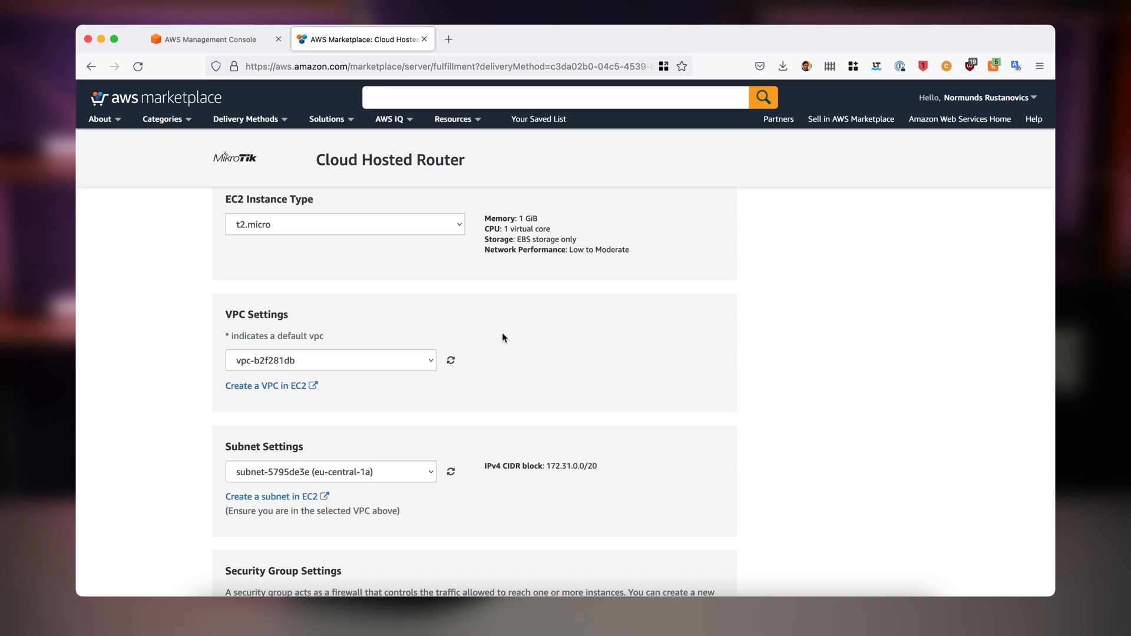
{"action": "scroll", "scroll_direction": "down", "scroll_amount": 3}
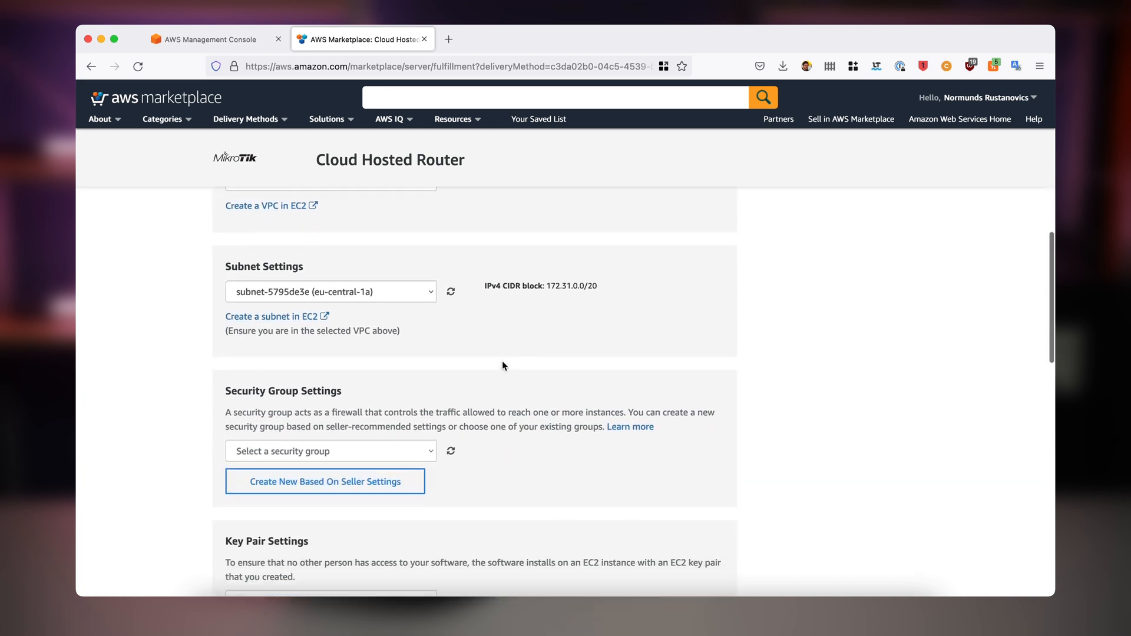
{"action": "scroll", "scroll_direction": "down", "scroll_amount": 3}
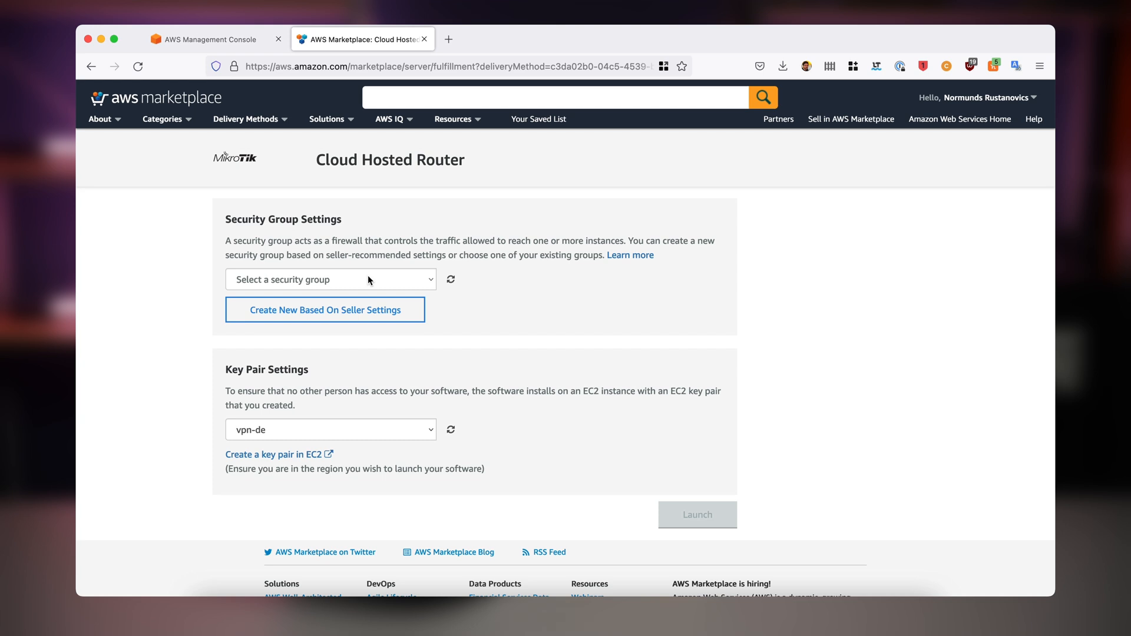
{"action": "left_click", "coordinate": [330, 279]}
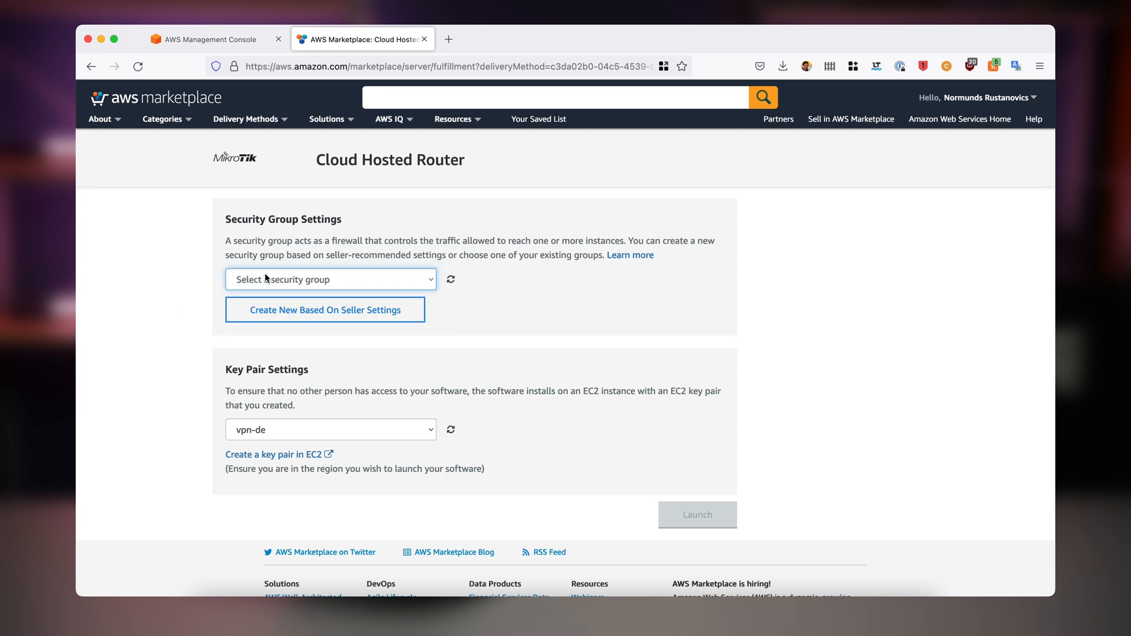
{"action": "left_click", "coordinate": [328, 279]}
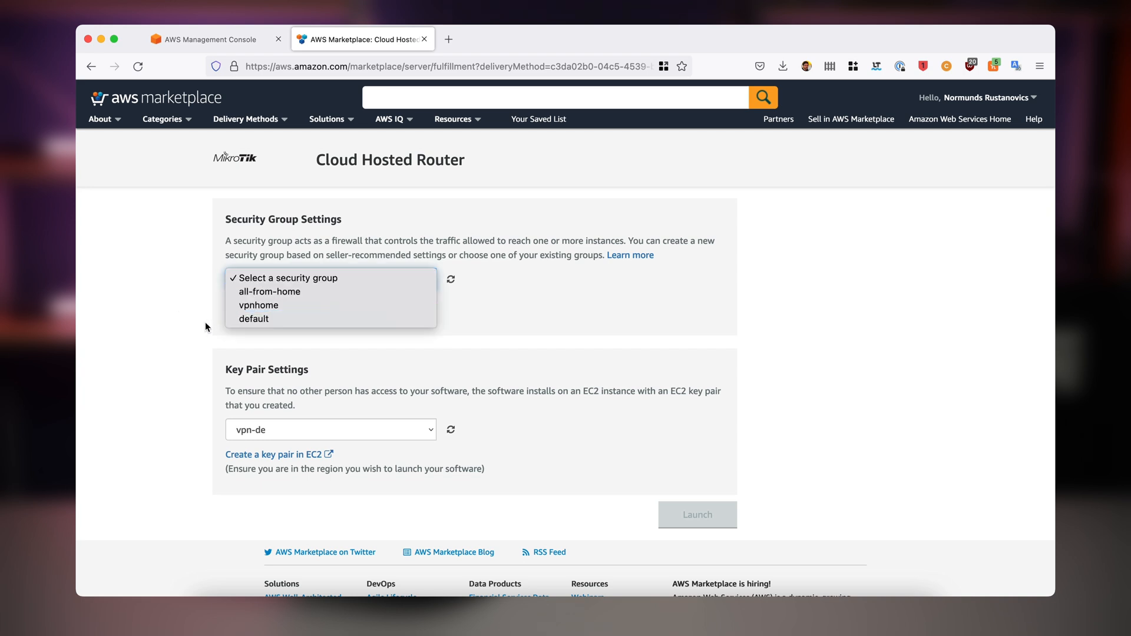
{"action": "left_click", "coordinate": [253, 319]}
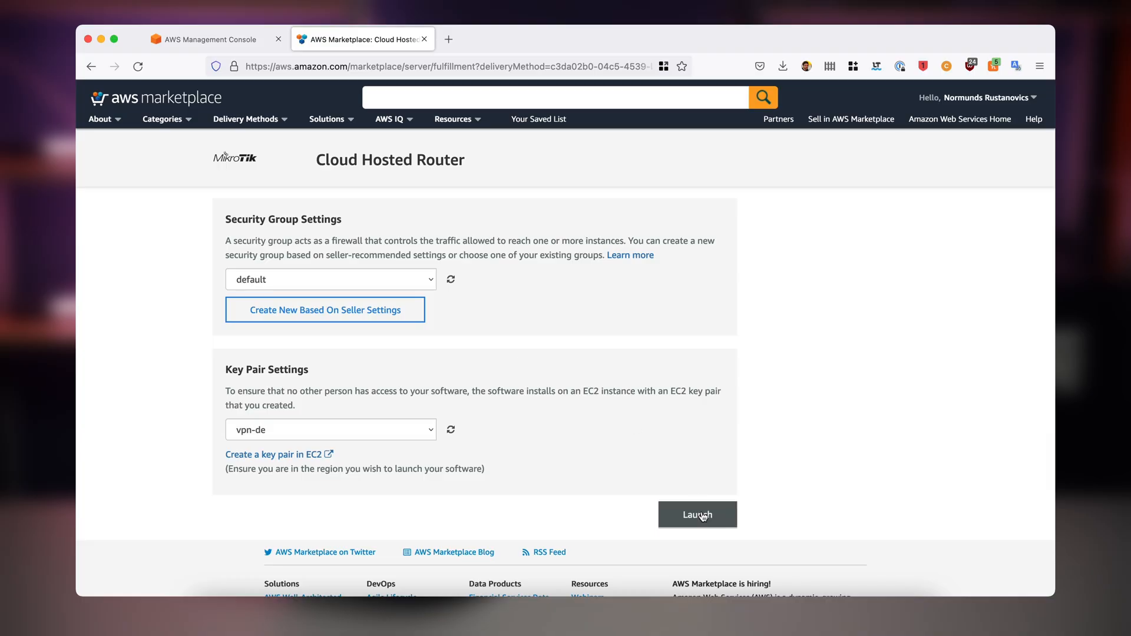
{"action": "left_click", "coordinate": [697, 514]}
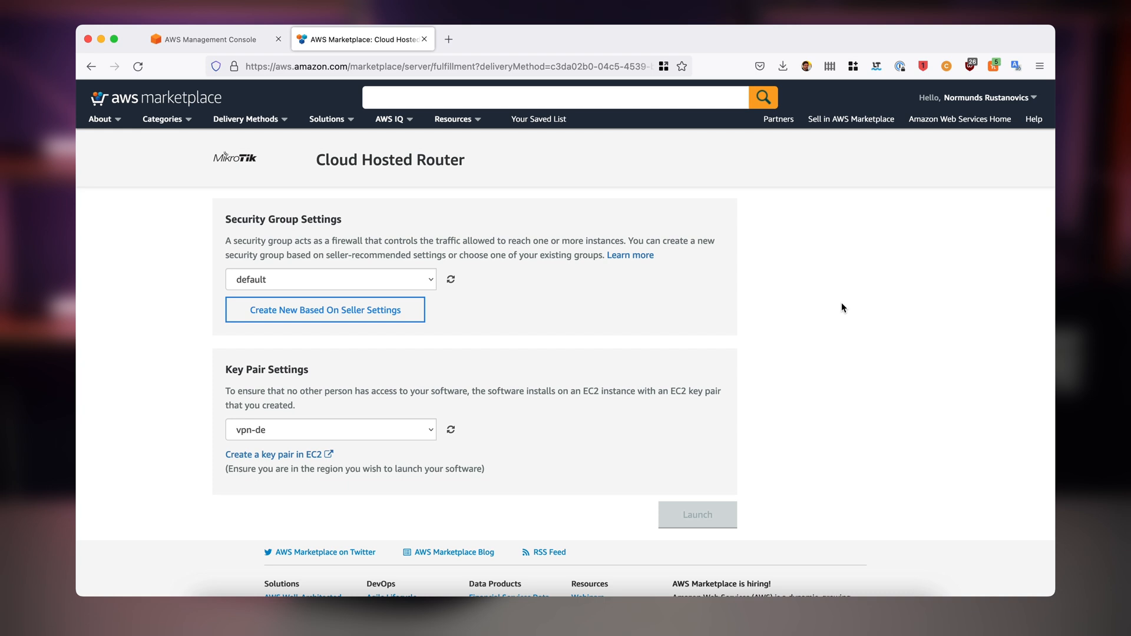
Go from the deployment confirmation to the EC2 instances list
{"action": "left_click", "coordinate": [696, 514]}
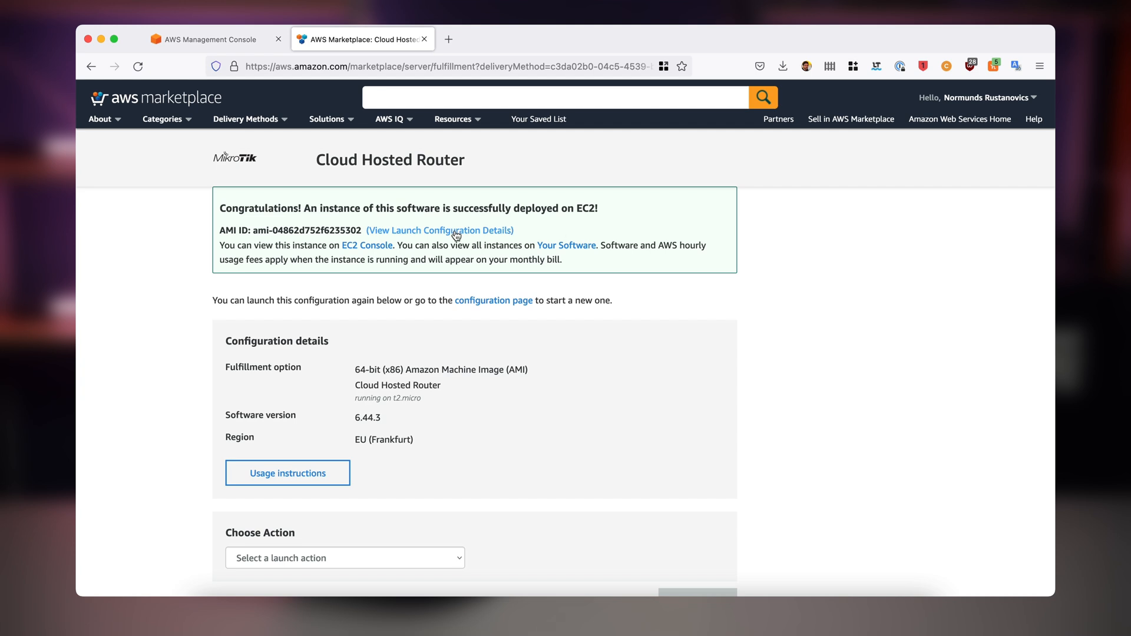
{"action": "mouse_move", "coordinate": [364, 245]}
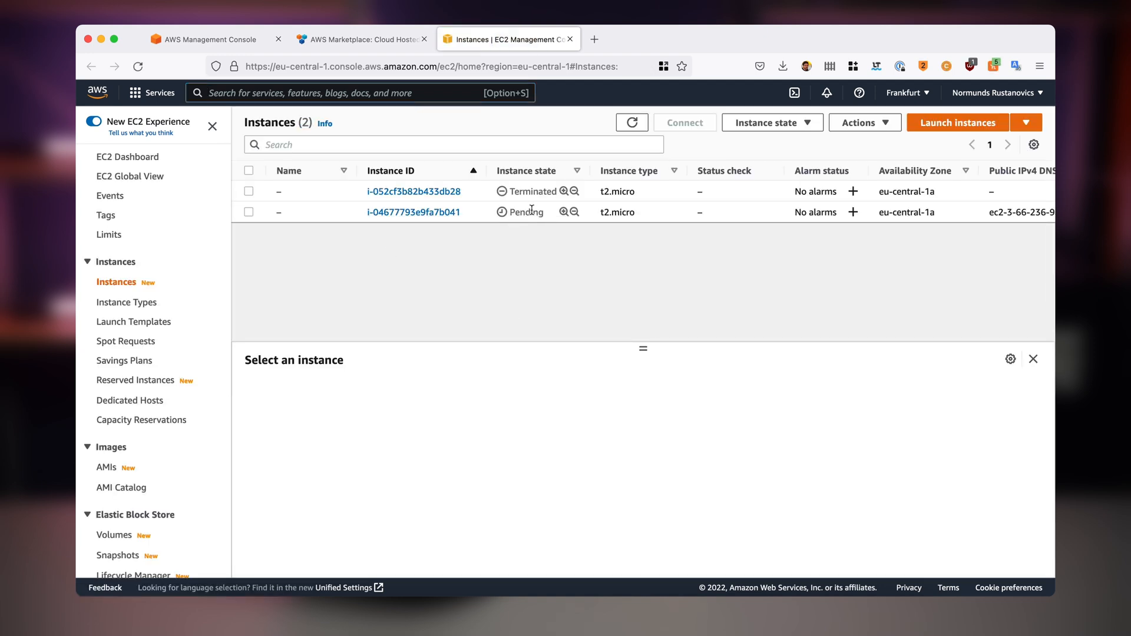
{"action": "mouse_move", "coordinate": [556, 270]}
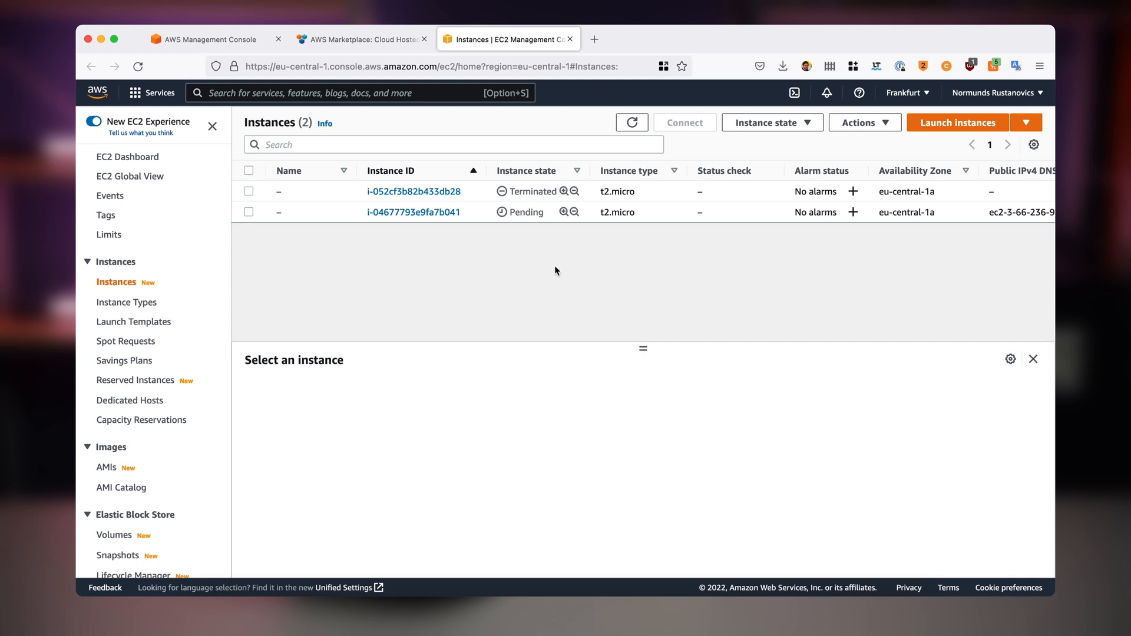
{"action": "mouse_move", "coordinate": [415, 227]}
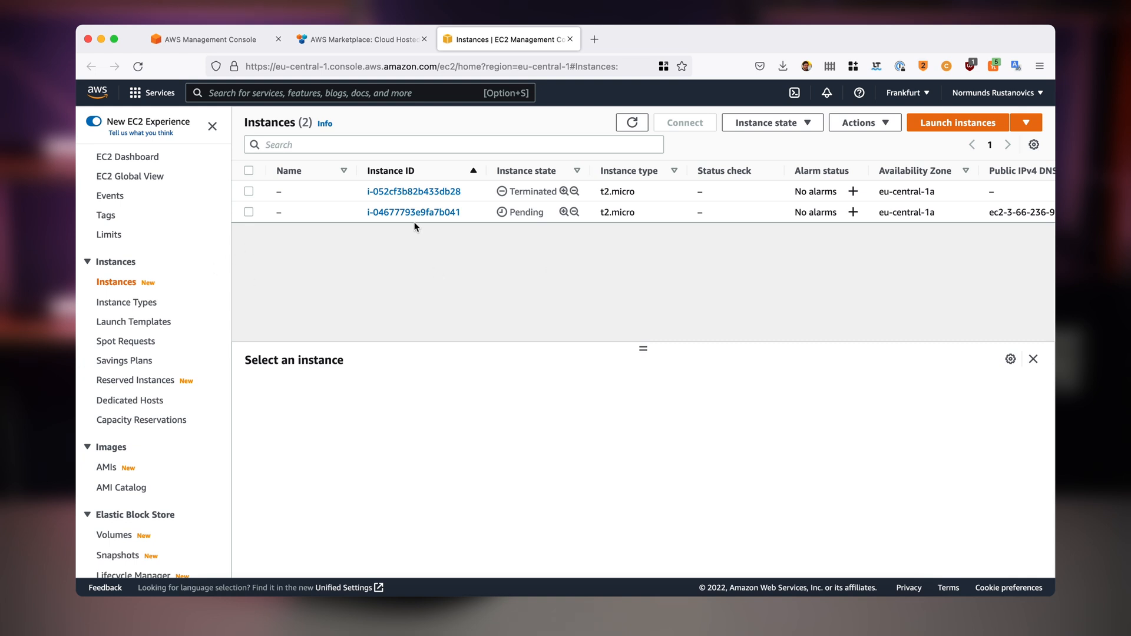
Open the pending instance's Security tab and follow its default security group link
{"action": "left_click", "coordinate": [412, 212]}
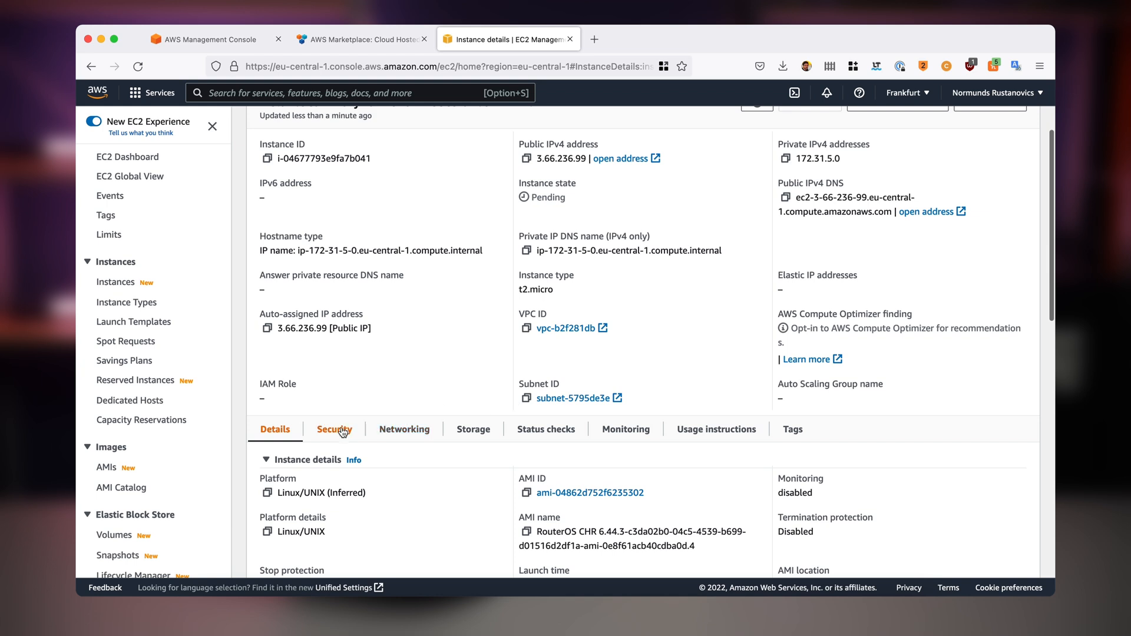
{"action": "left_click", "coordinate": [333, 428]}
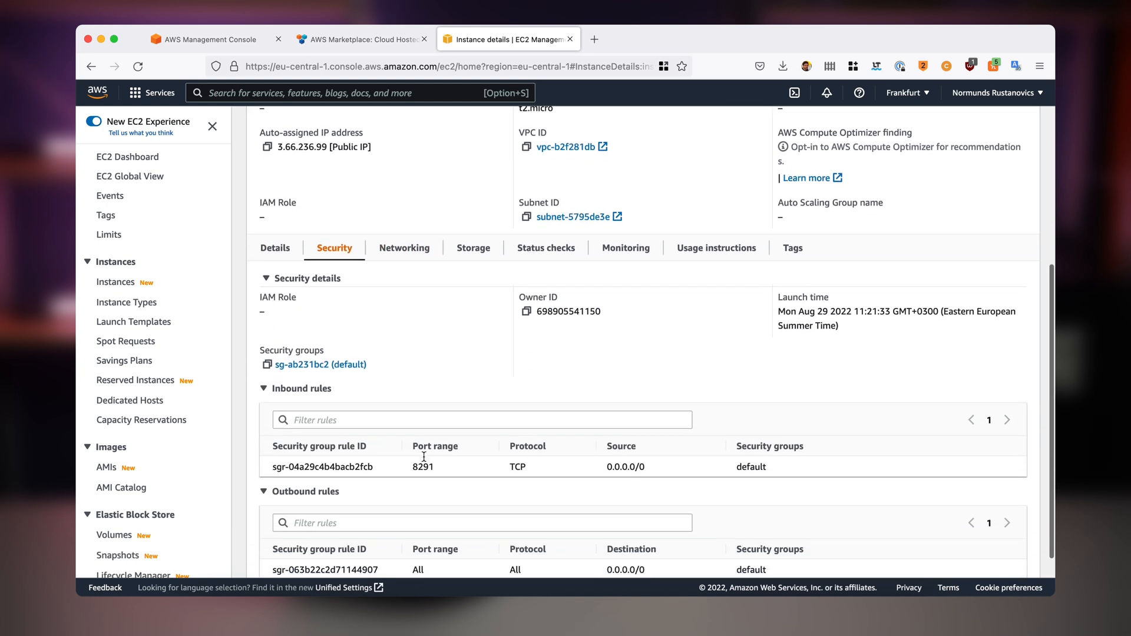
{"action": "scroll", "scroll_direction": "down", "scroll_amount": 3}
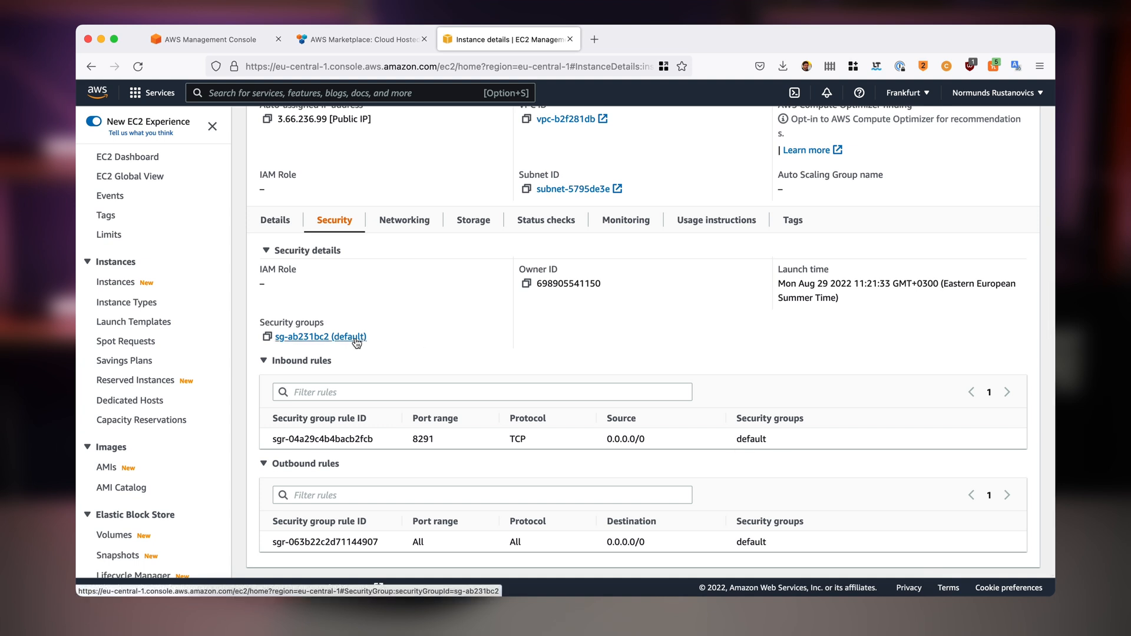
{"action": "left_click", "coordinate": [319, 337]}
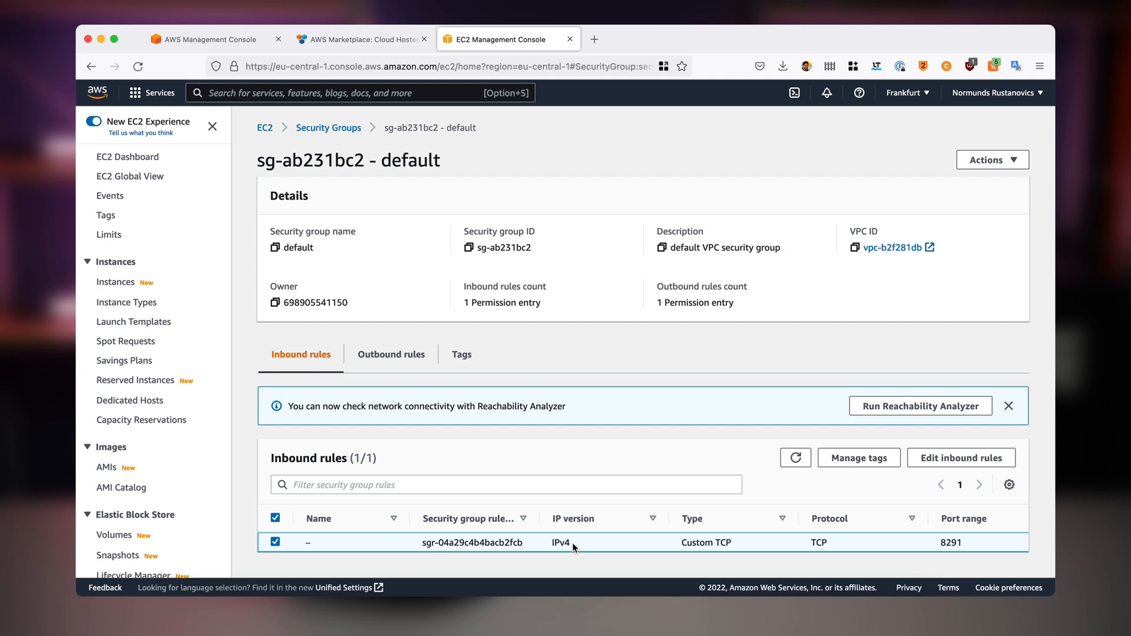
{"action": "mouse_move", "coordinate": [874, 540]}
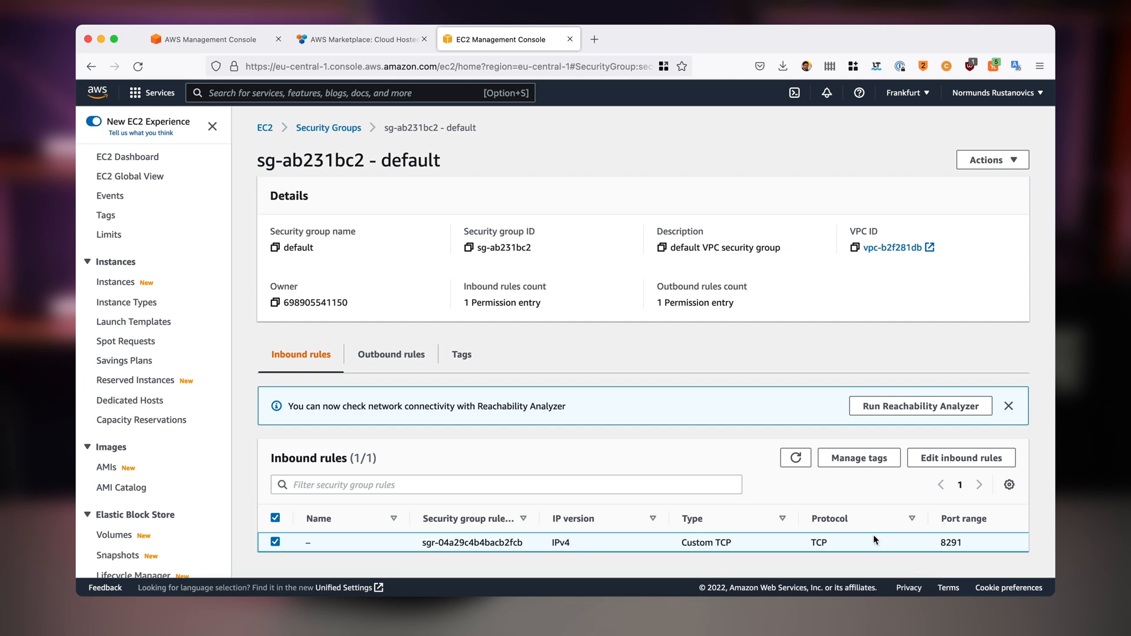
{"action": "mouse_move", "coordinate": [921, 476]}
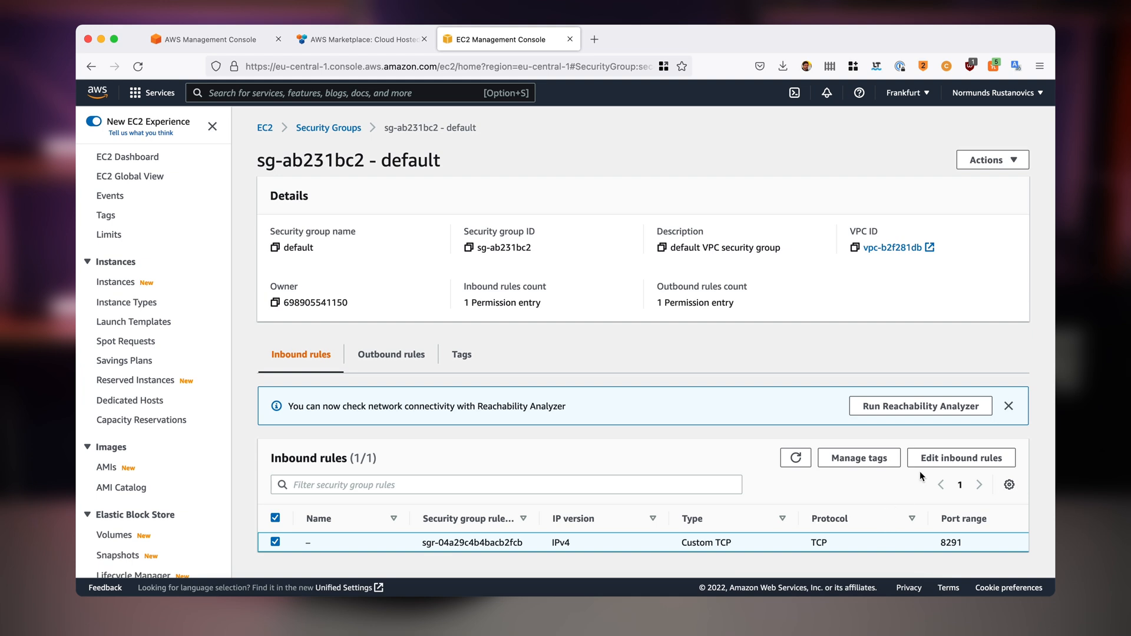
Start editing inbound rules of the sg-ab231bc2 default security group
{"action": "left_click", "coordinate": [961, 457]}
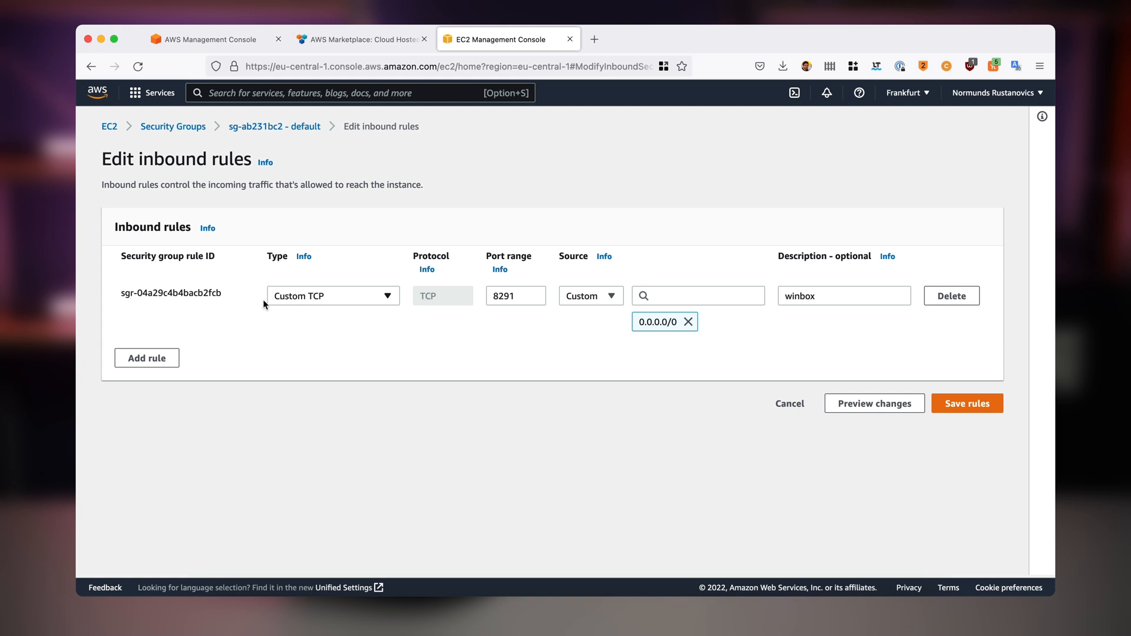
{"action": "mouse_move", "coordinate": [412, 288]}
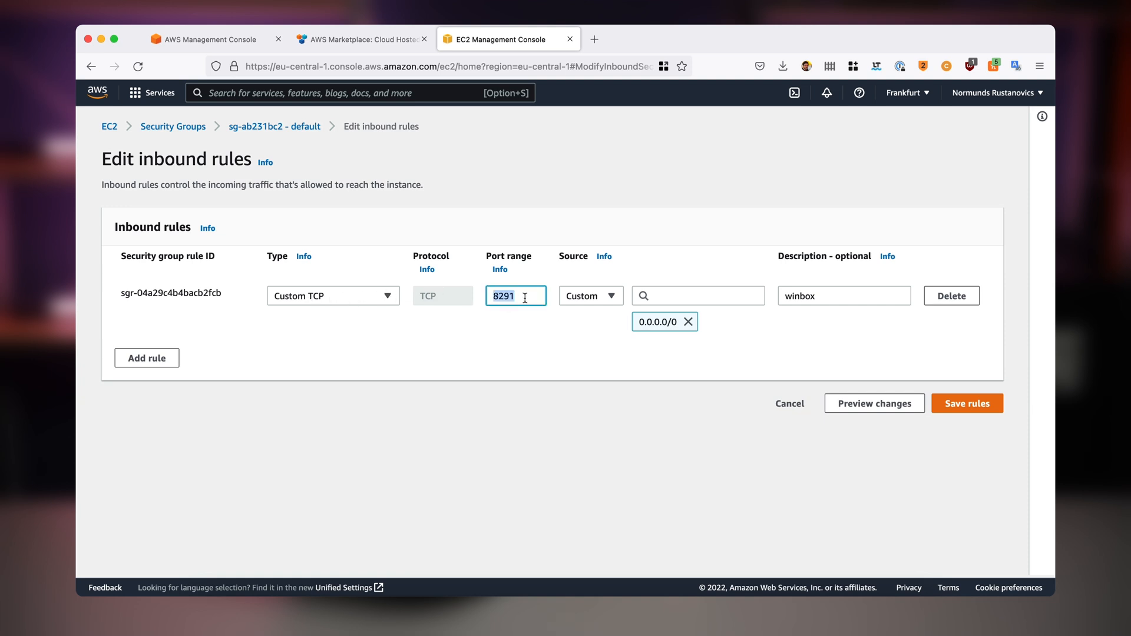
{"action": "mouse_move", "coordinate": [505, 330]}
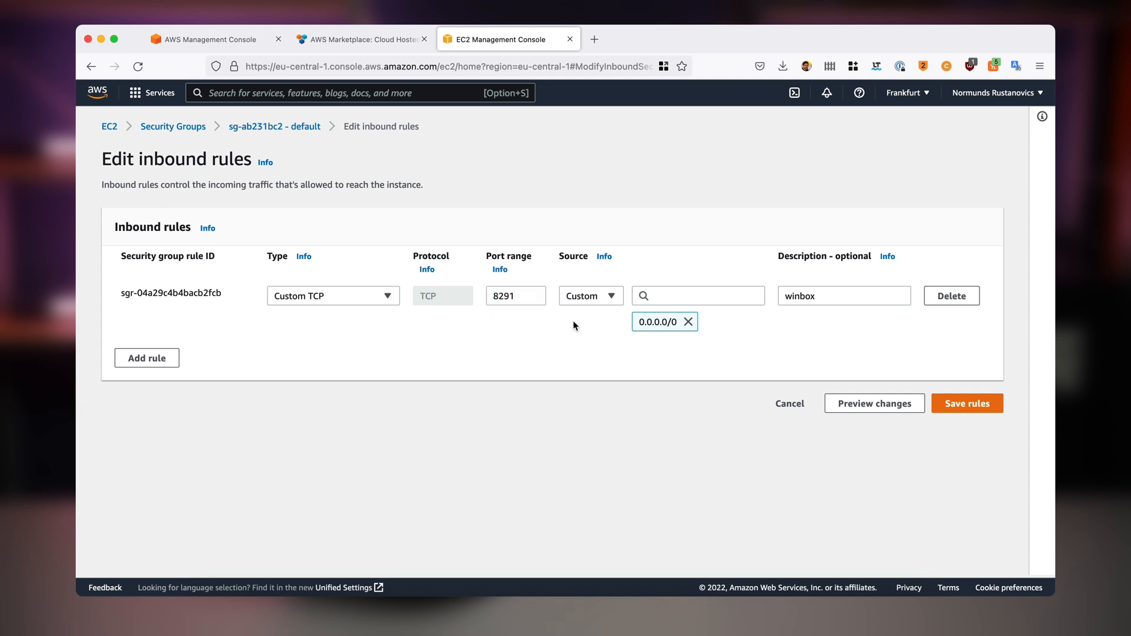
Inspect the winbox rule's port and source fields, then cancel without changes
{"action": "left_click", "coordinate": [696, 295]}
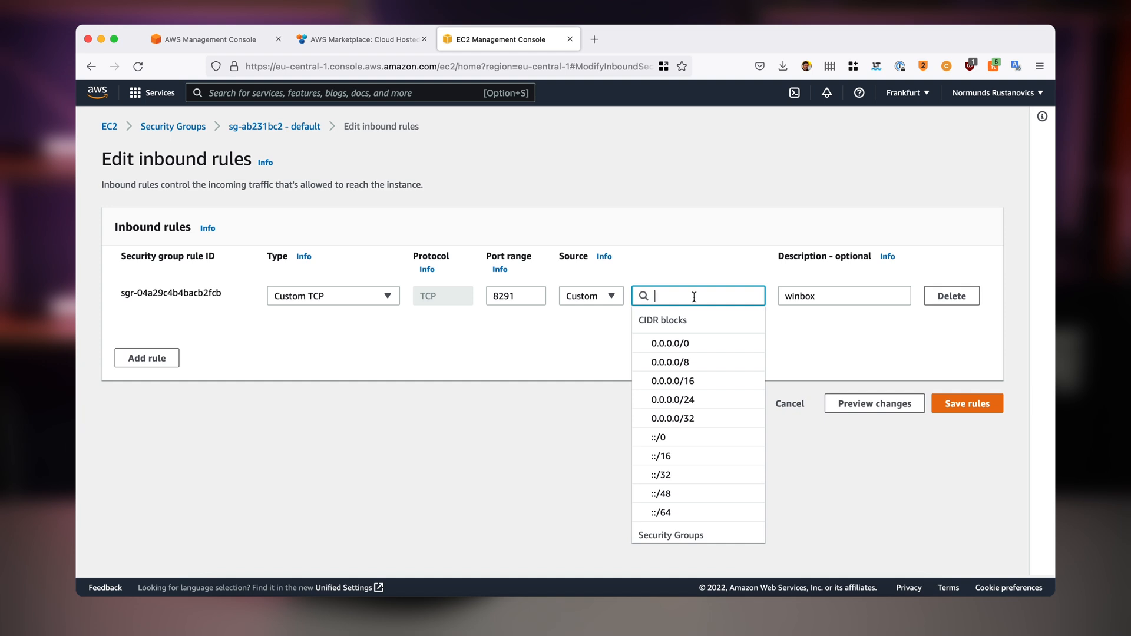
{"action": "left_click", "coordinate": [661, 343]}
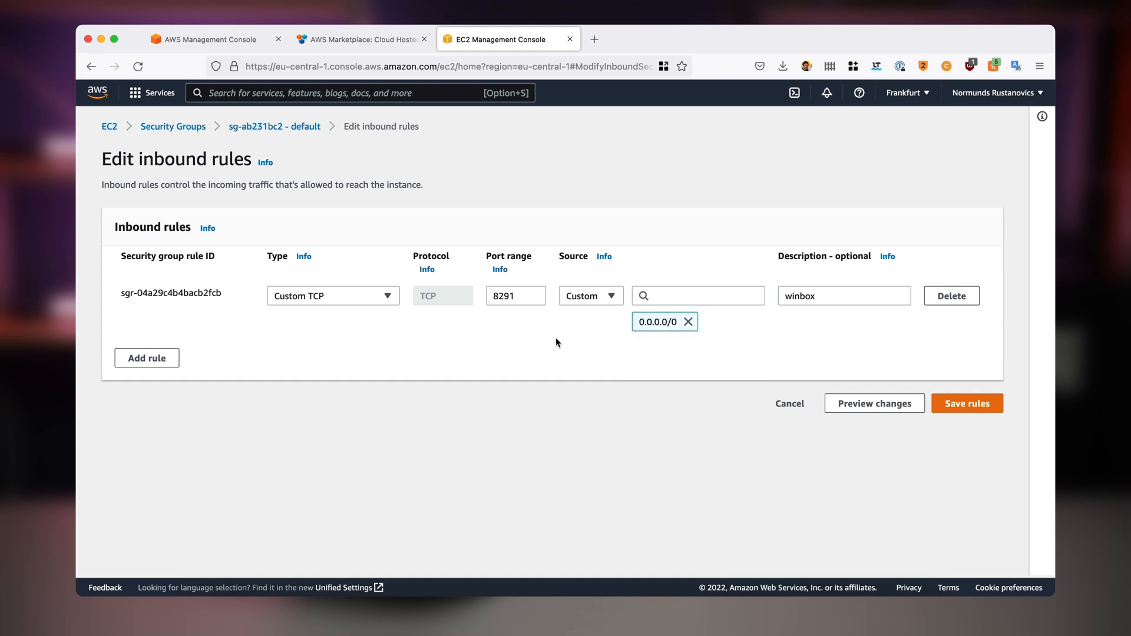
{"action": "mouse_move", "coordinate": [593, 347]}
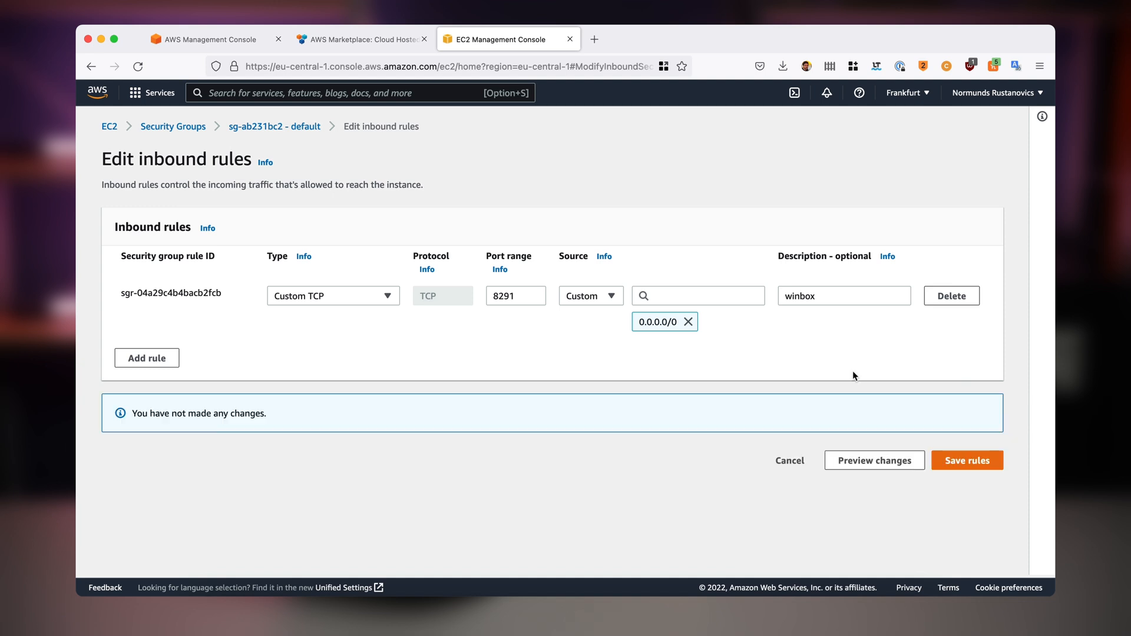
{"action": "mouse_move", "coordinate": [303, 372]}
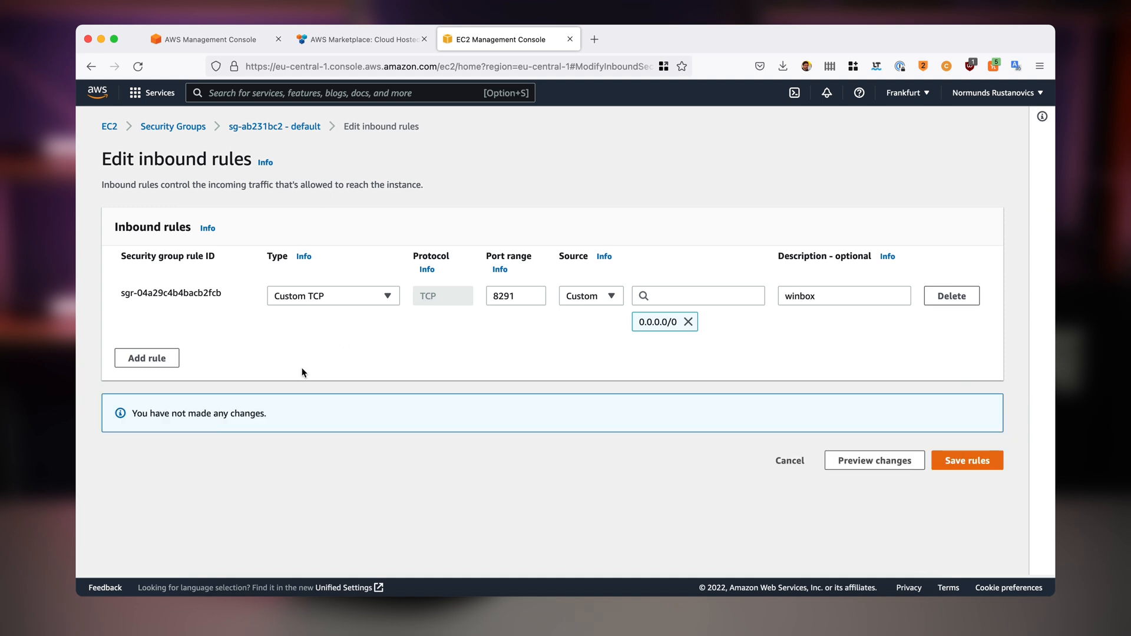
{"action": "left_click", "coordinate": [515, 296]}
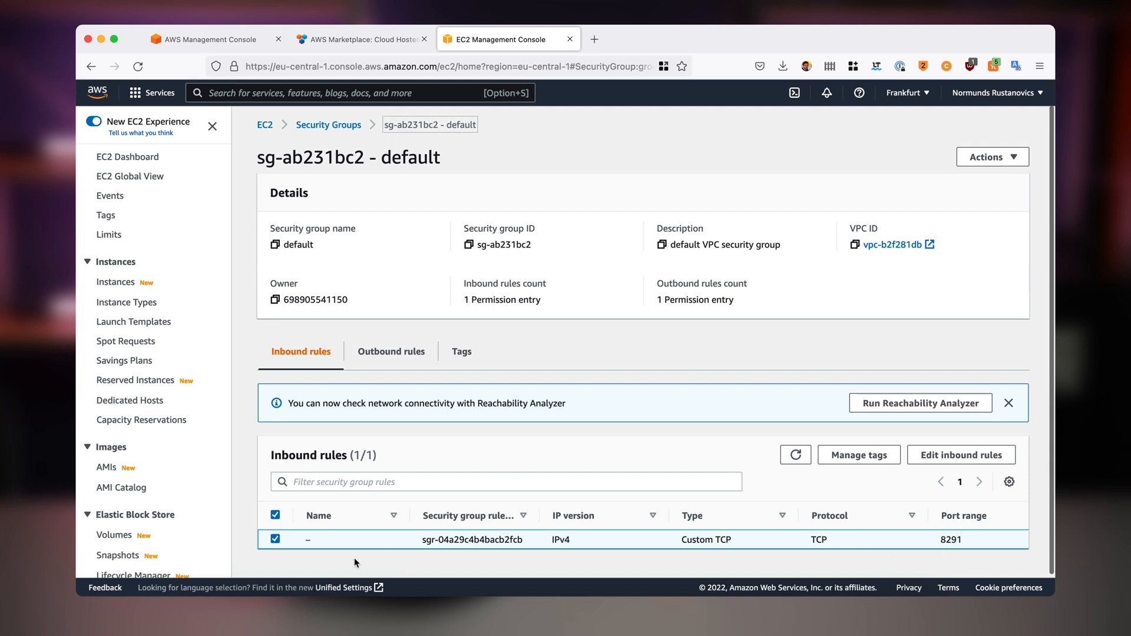
{"action": "mouse_move", "coordinate": [453, 541]}
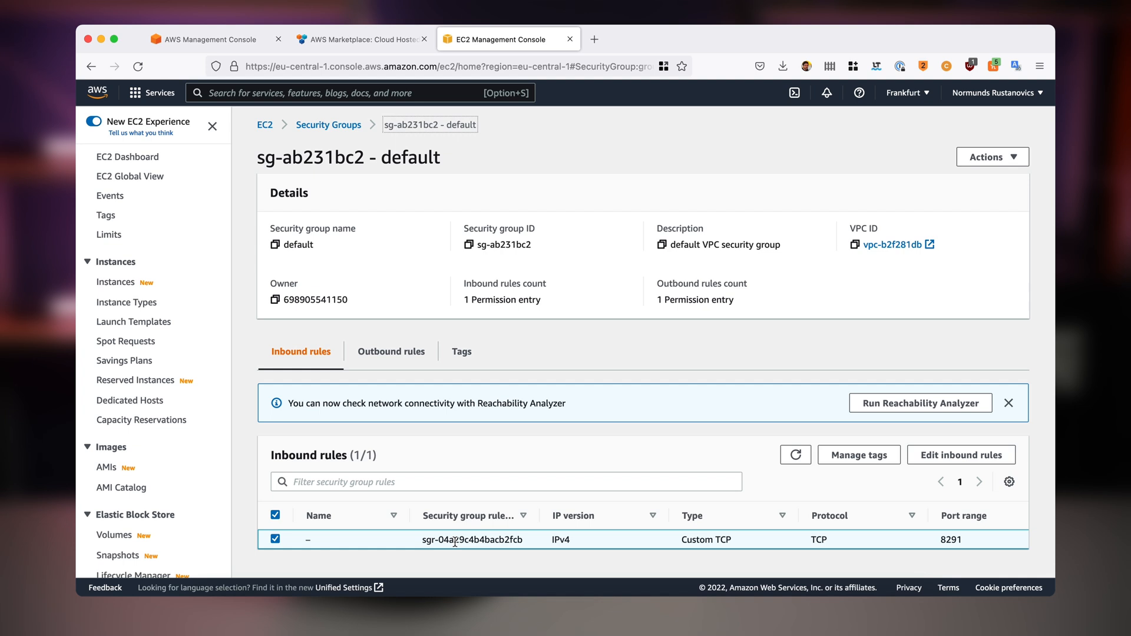
{"action": "mouse_move", "coordinate": [128, 157]}
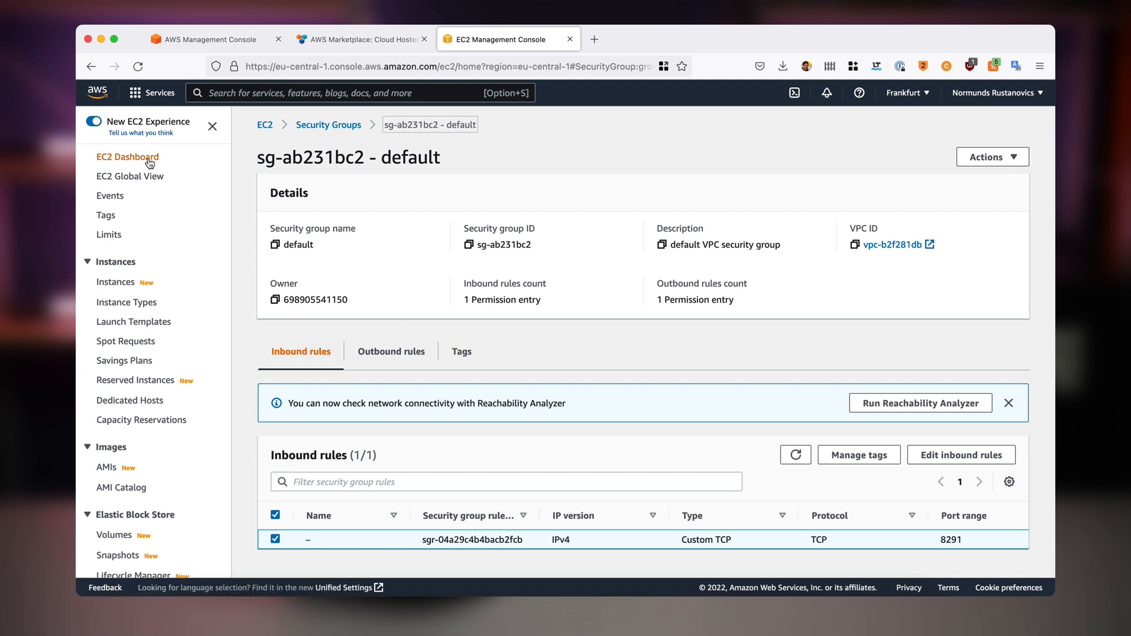
Find the running instance and copy its public IPv4 address 3.66.236.99
{"action": "left_click", "coordinate": [128, 157]}
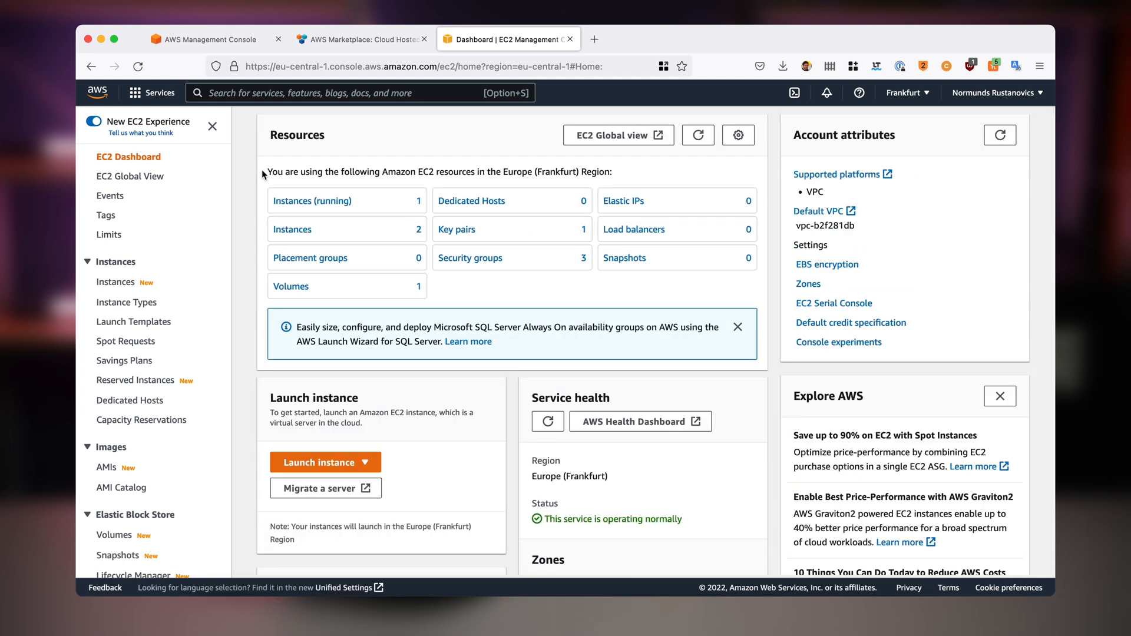
{"action": "mouse_move", "coordinate": [311, 200]}
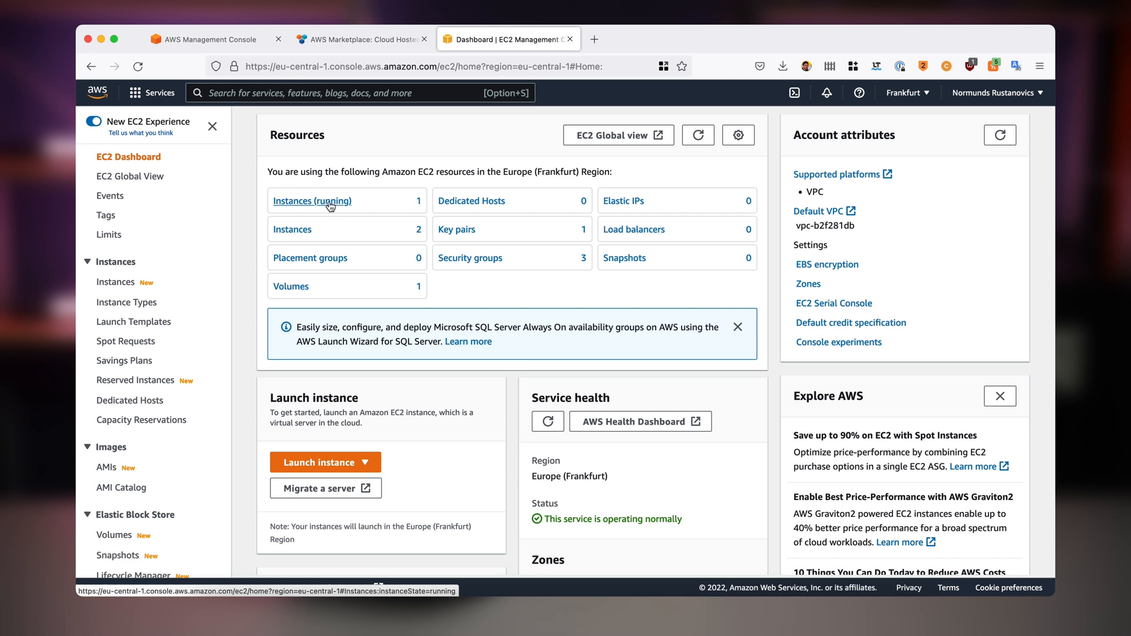
{"action": "left_click", "coordinate": [311, 200]}
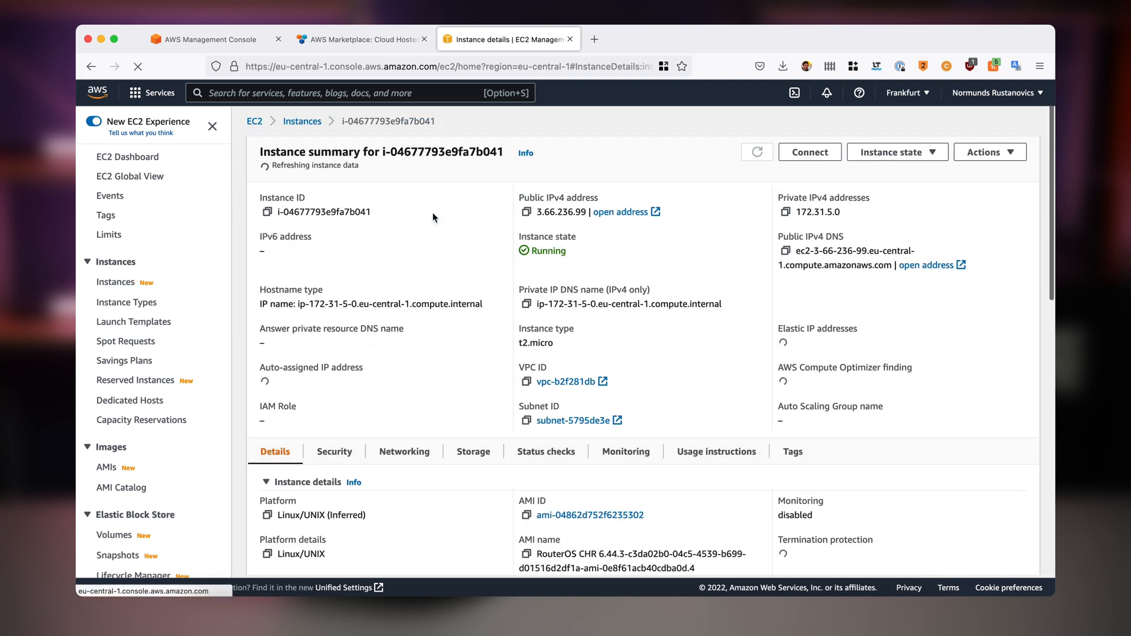
{"action": "left_click", "coordinate": [757, 151]}
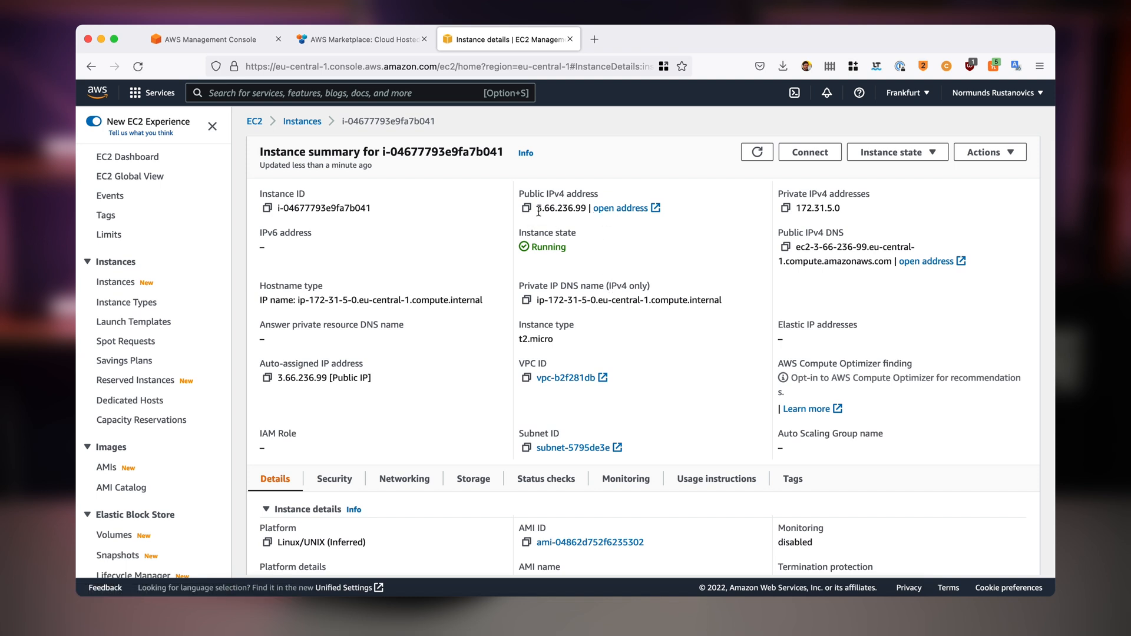
{"action": "mouse_move", "coordinate": [544, 221]}
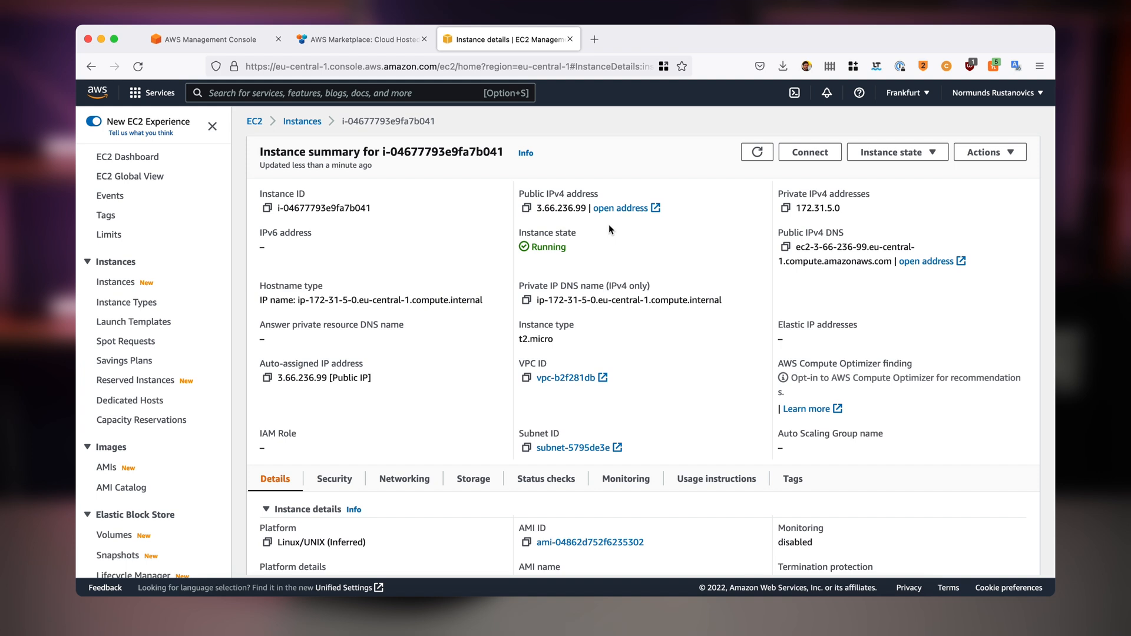
{"action": "left_click", "coordinate": [526, 208]}
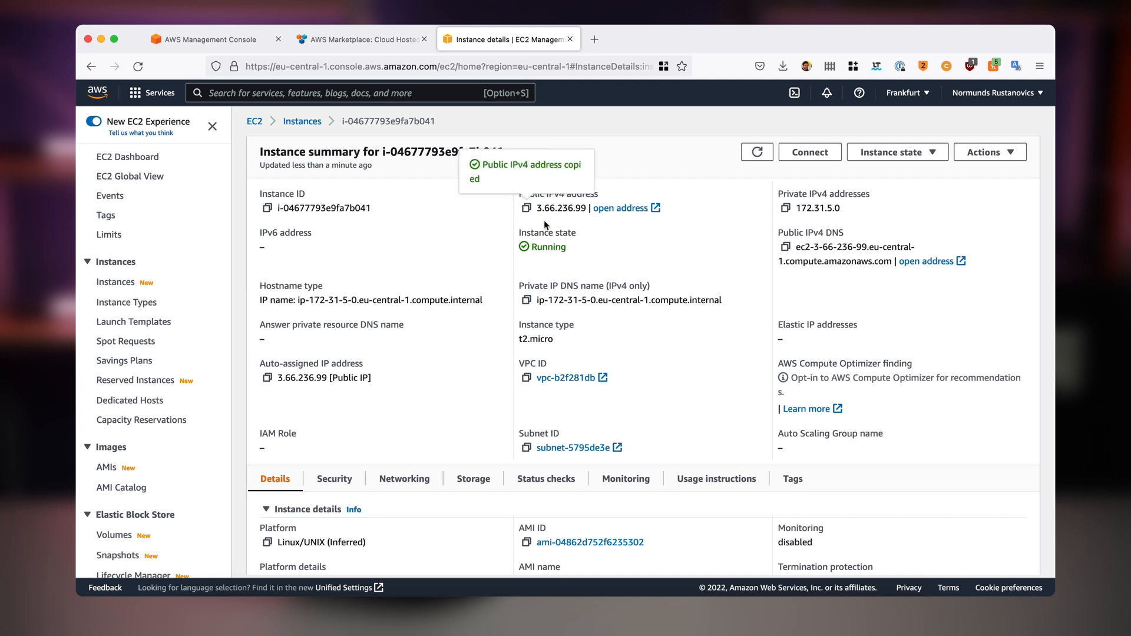
{"action": "mouse_move", "coordinate": [775, 497]}
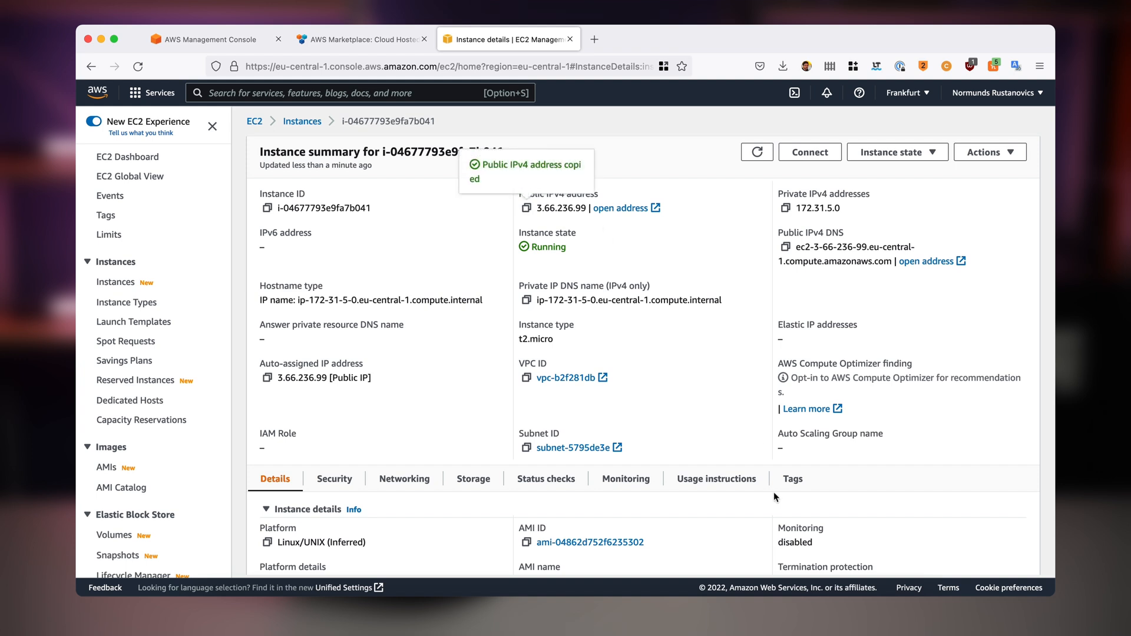
{"action": "left_click", "coordinate": [209, 578]}
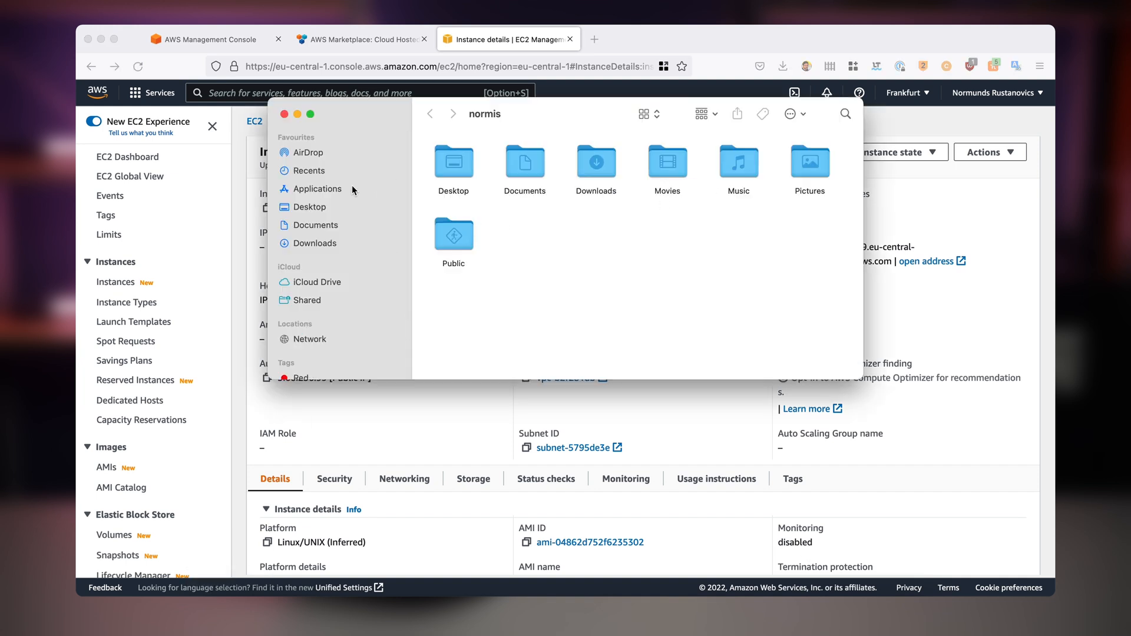
Launch winbox64.exe and connect to 3.66.236.99 with login admin
{"action": "left_click", "coordinate": [318, 189]}
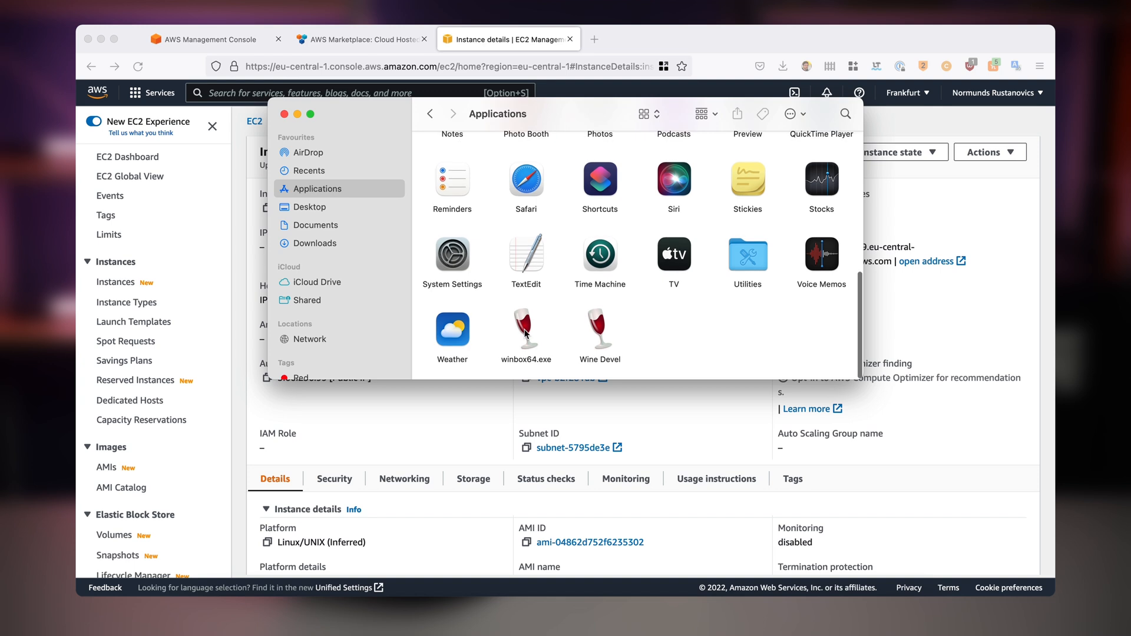
{"action": "left_click", "coordinate": [526, 328]}
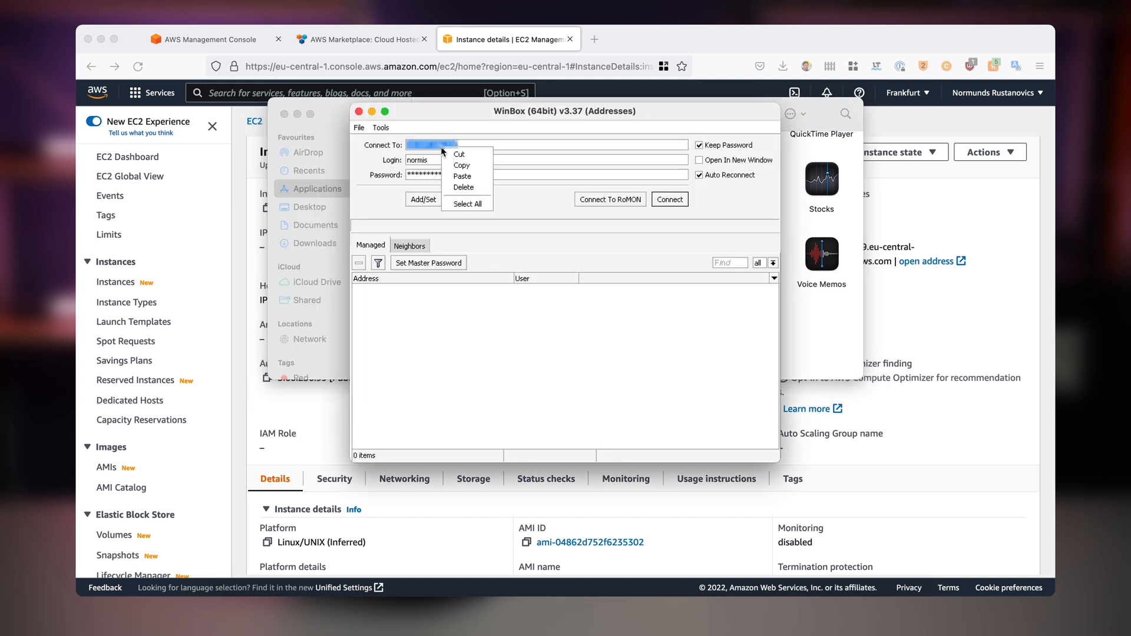
{"action": "left_click", "coordinate": [462, 176]}
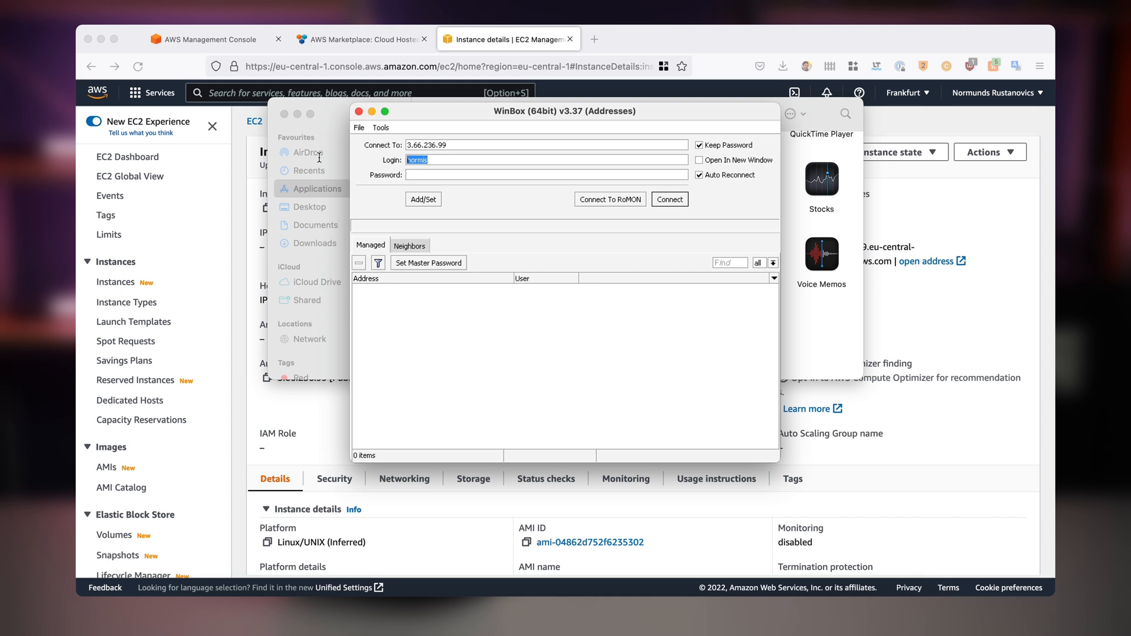
{"action": "type", "text": "admin"}
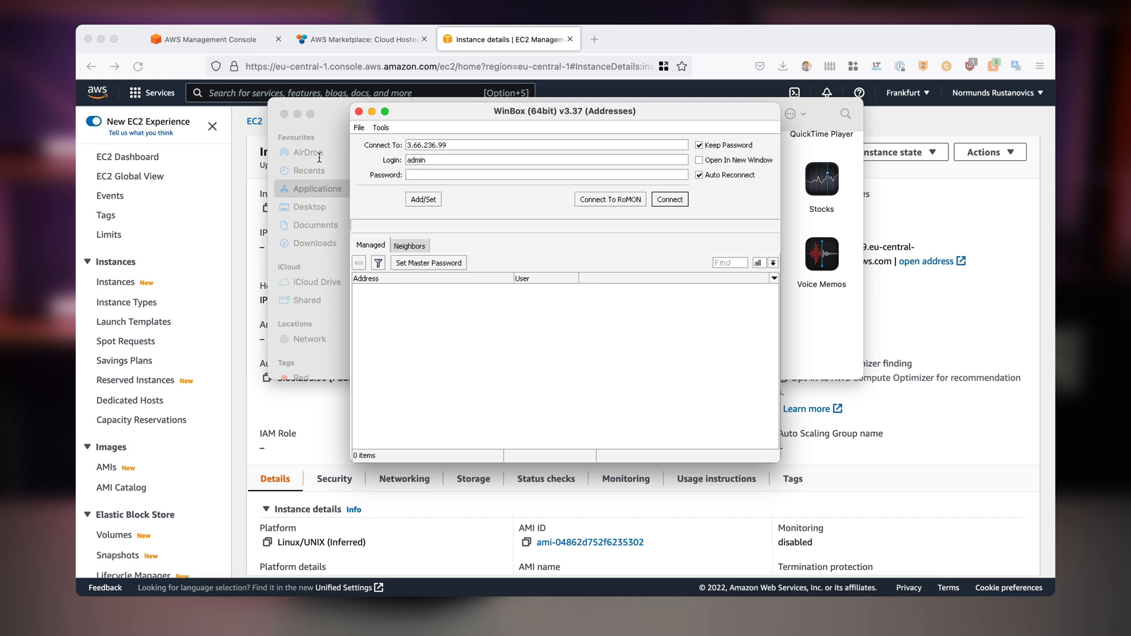
{"action": "mouse_move", "coordinate": [729, 236]}
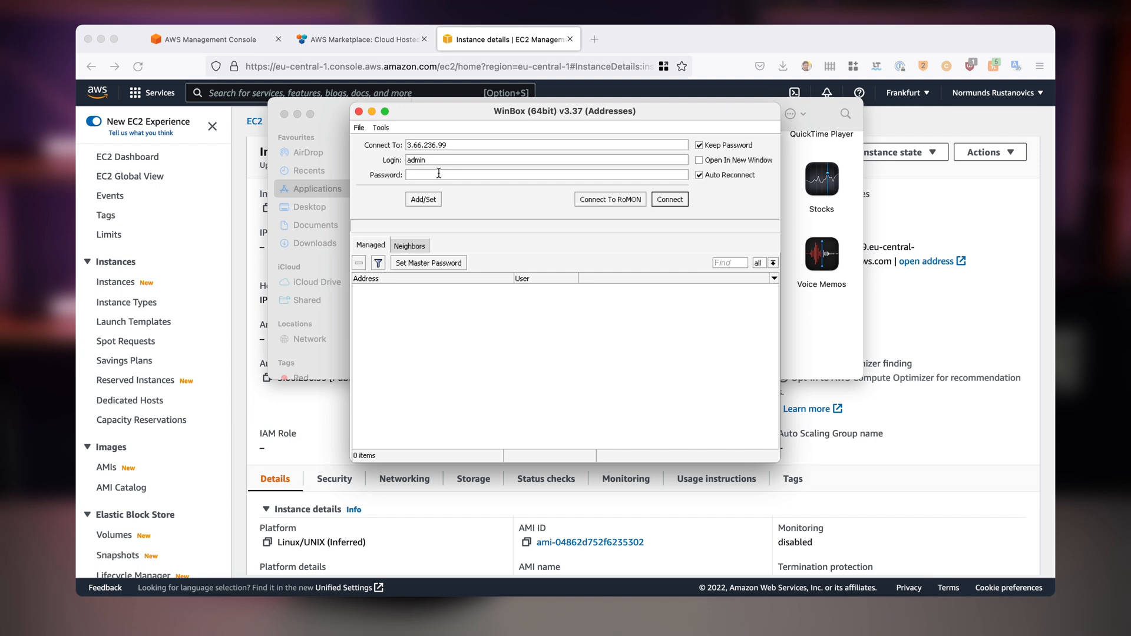
{"action": "left_click", "coordinate": [668, 199]}
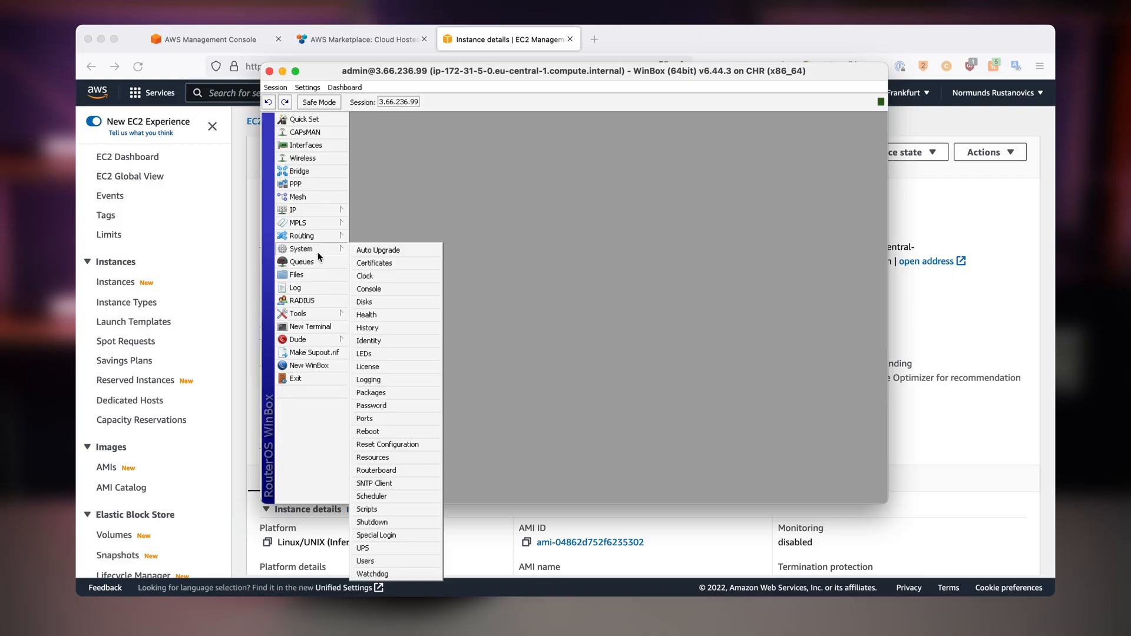
Add WinBox user 'normis' in the full group with a password
{"action": "left_click", "coordinate": [365, 560]}
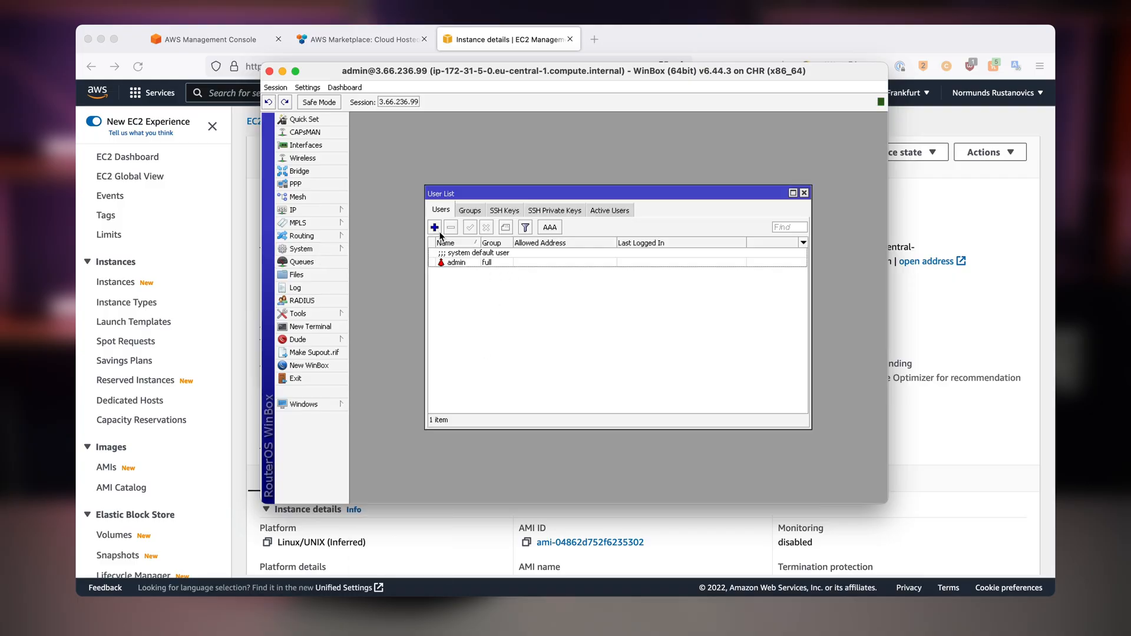
{"action": "left_click", "coordinate": [434, 228]}
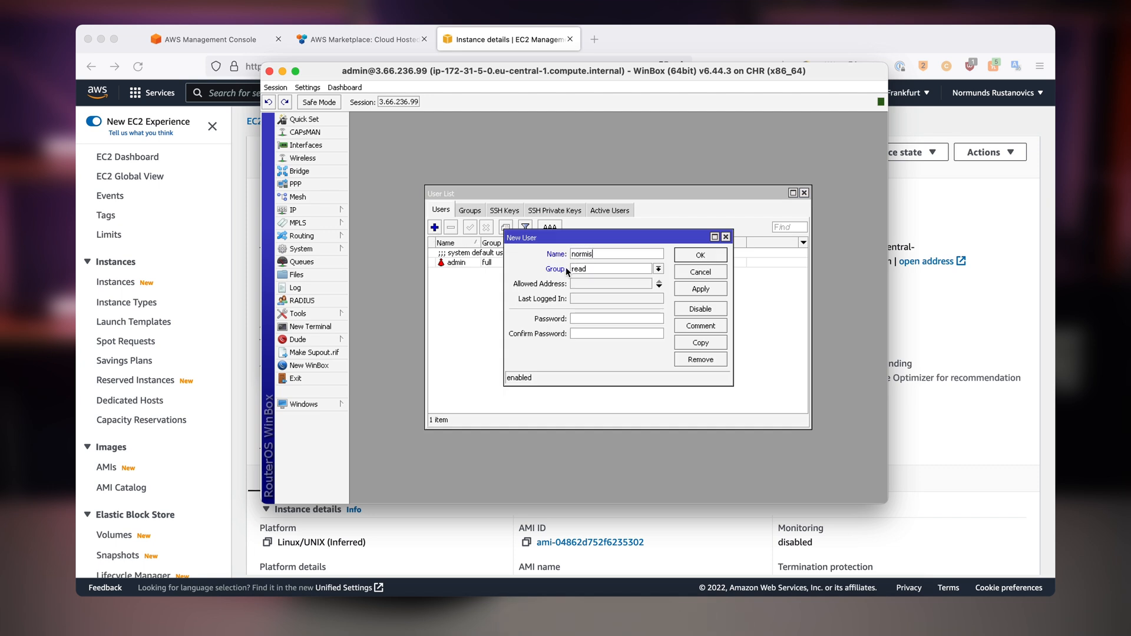
{"action": "left_click", "coordinate": [658, 269]}
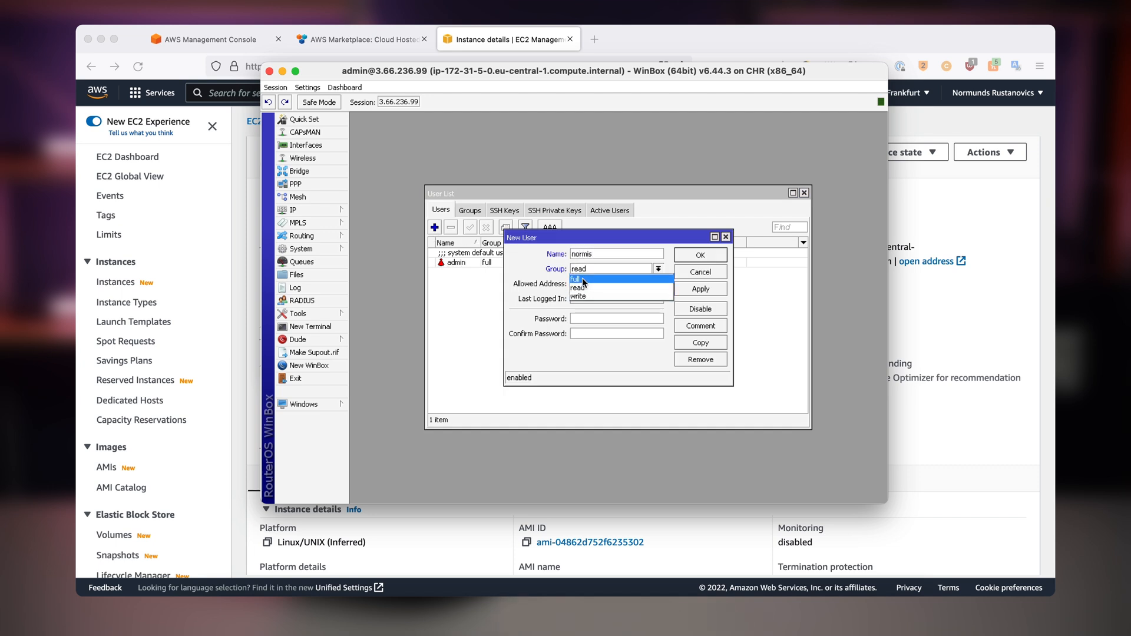
{"action": "left_click", "coordinate": [581, 278]}
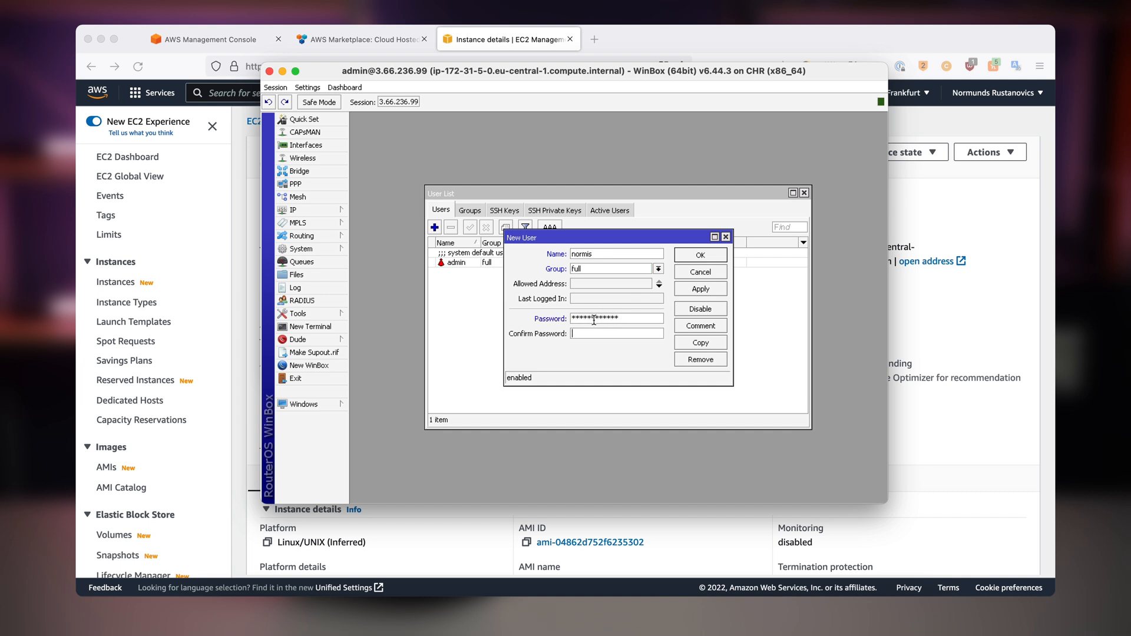
{"action": "type", "text": "****"}
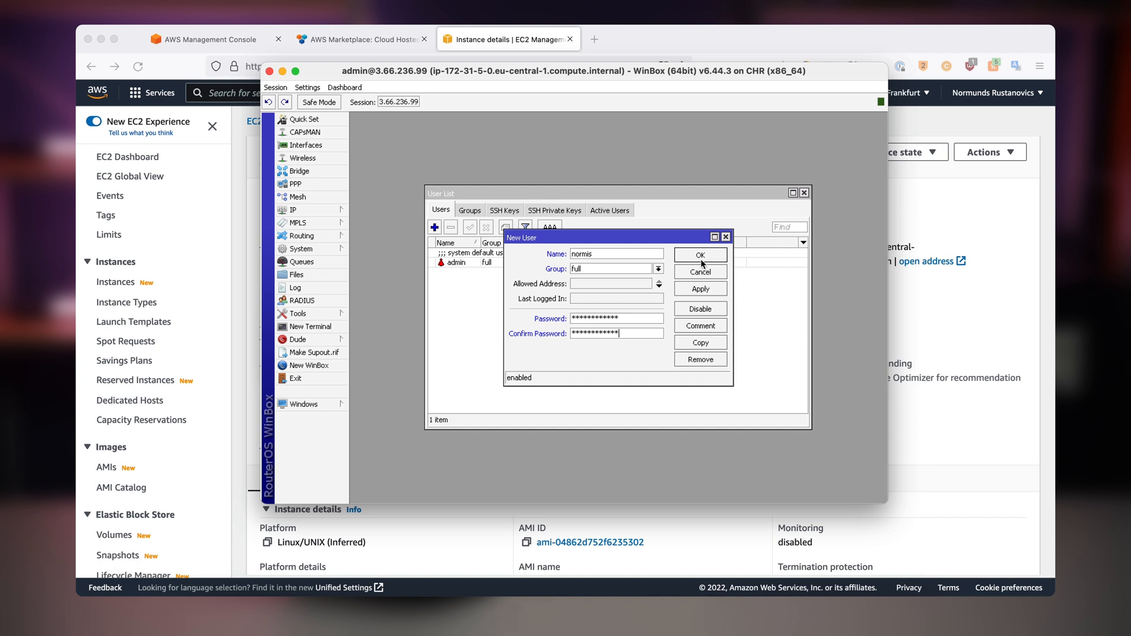
{"action": "left_click", "coordinate": [698, 254]}
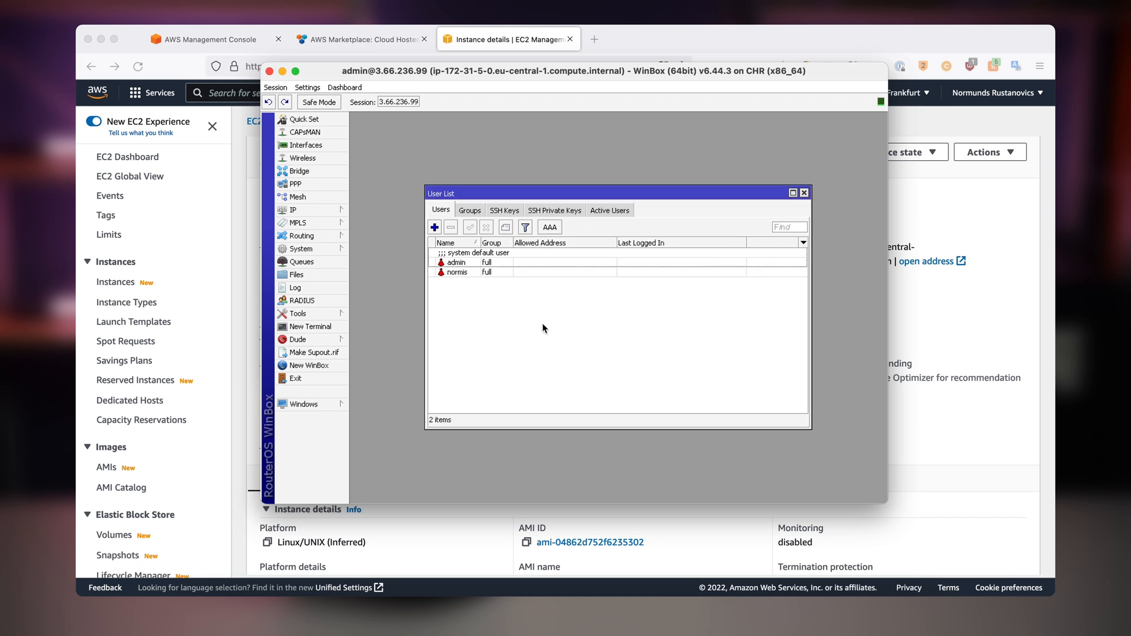
{"action": "mouse_move", "coordinate": [462, 278]}
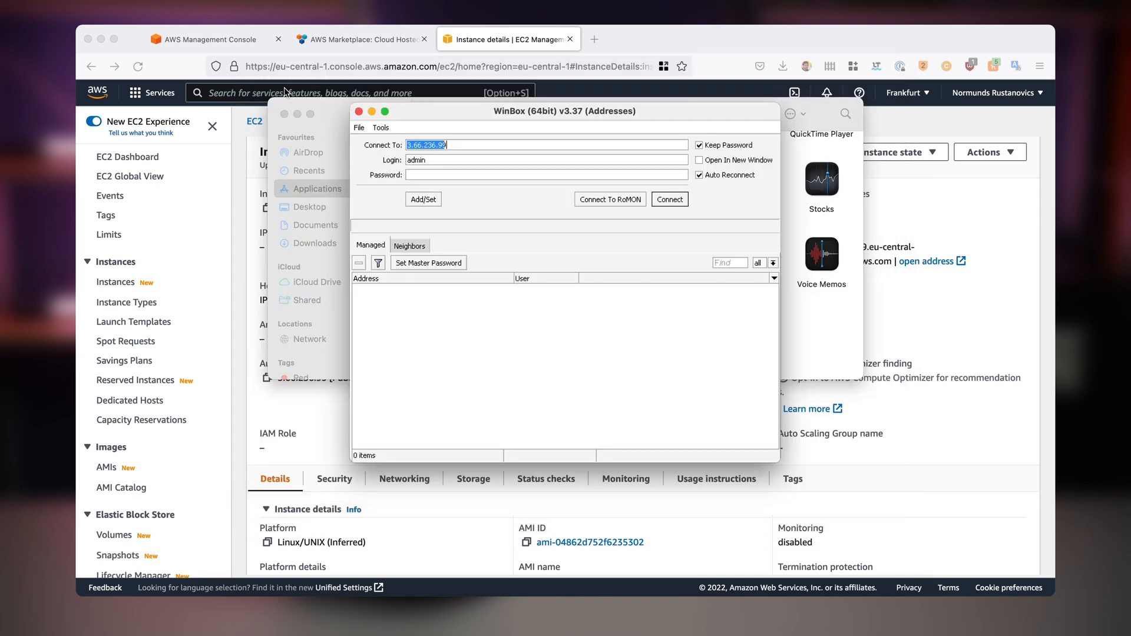
Log back into WinBox as 'normis' with the new password and reopen the users
{"action": "type", "text": "normis"}
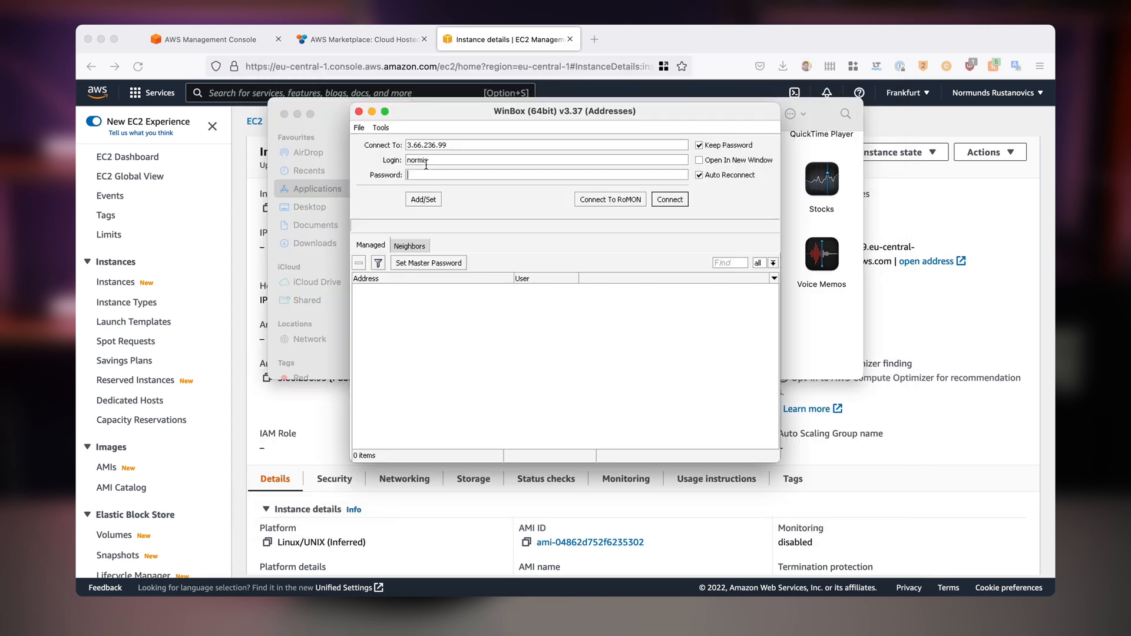
{"action": "type", "text": "***"}
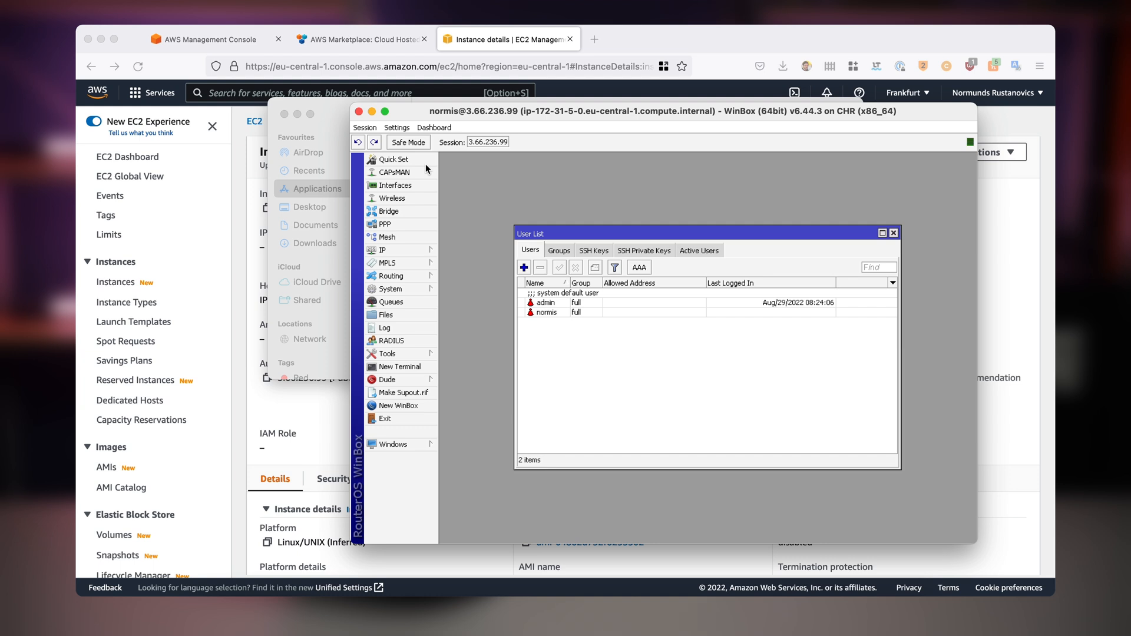
{"action": "mouse_move", "coordinate": [608, 266]}
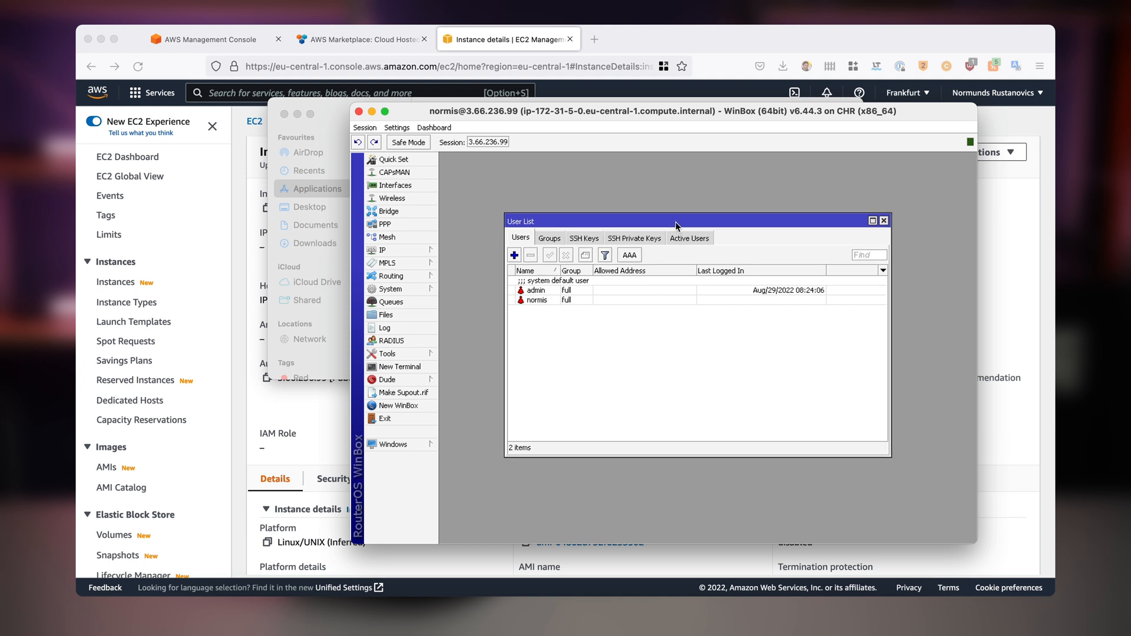
{"action": "left_click", "coordinate": [534, 290]}
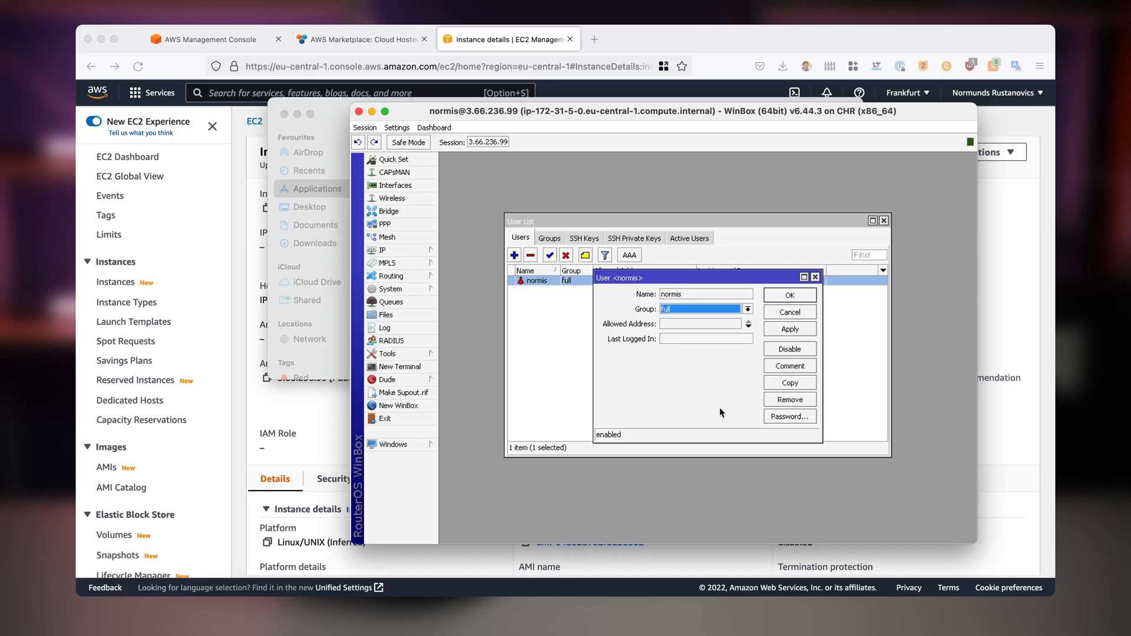
{"action": "mouse_move", "coordinate": [720, 389]}
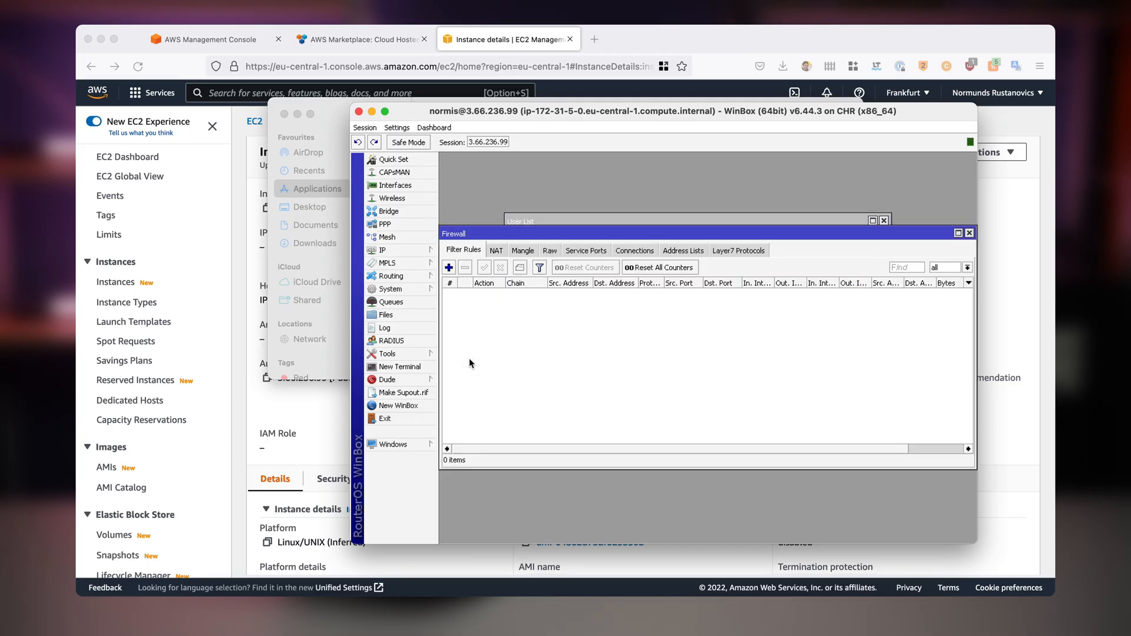
{"action": "mouse_move", "coordinate": [711, 382]}
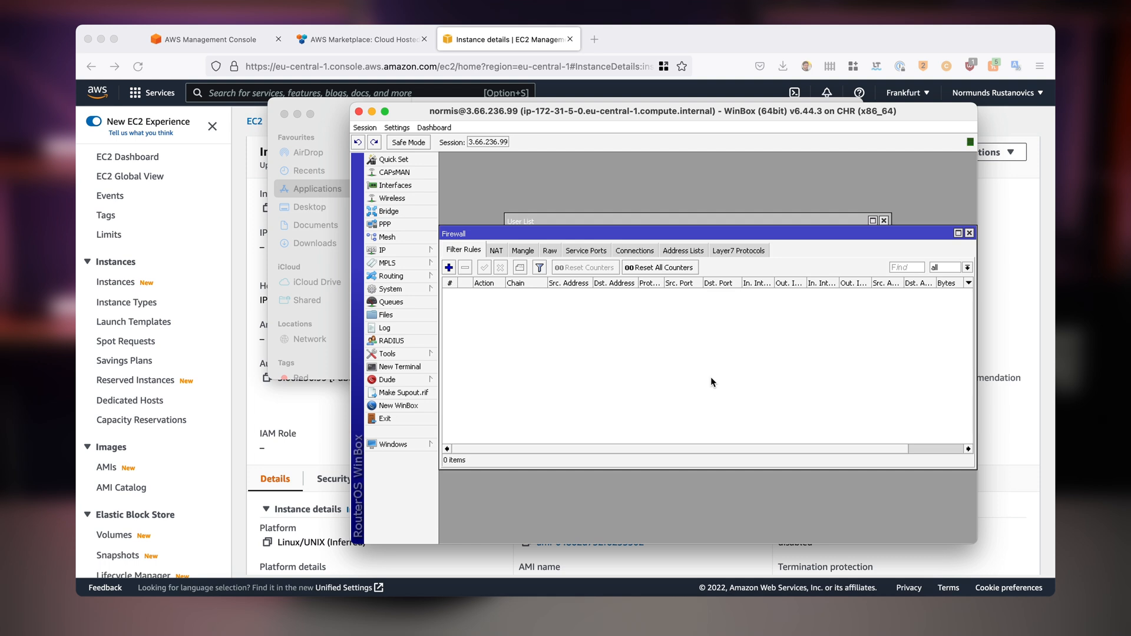